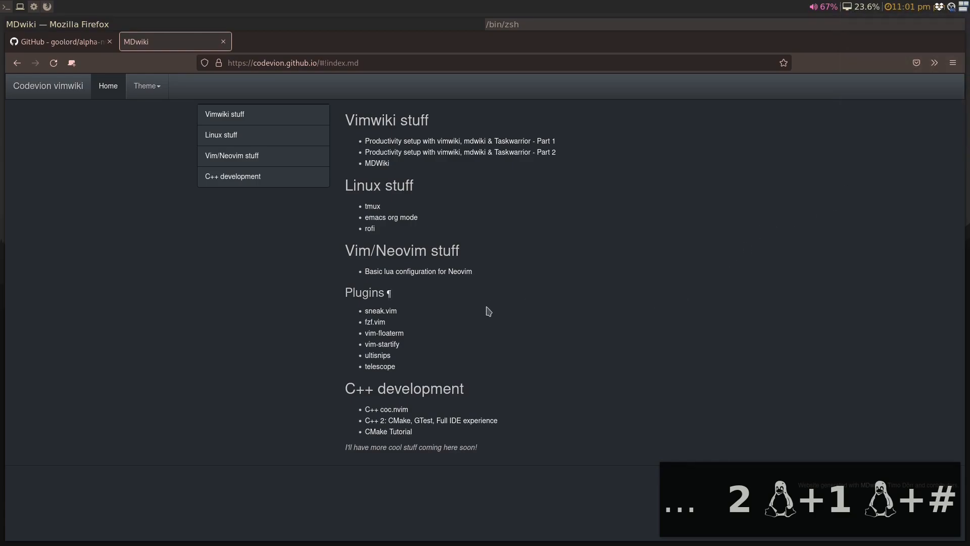
mouse_move(299, 281)
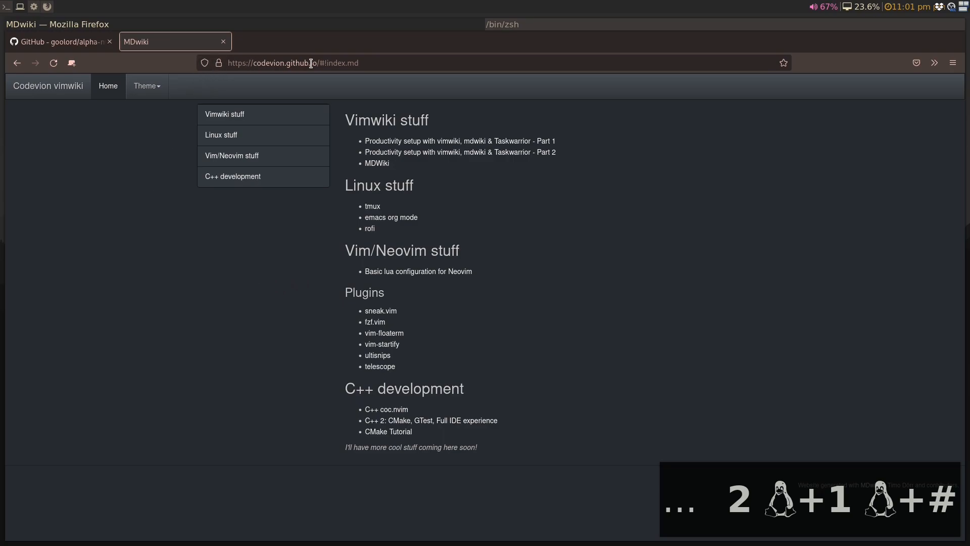
Step: Open the 'Basic lua configuration for Neovim' wiki page and scroll to its keymaps and packer sections
left_click(418, 272)
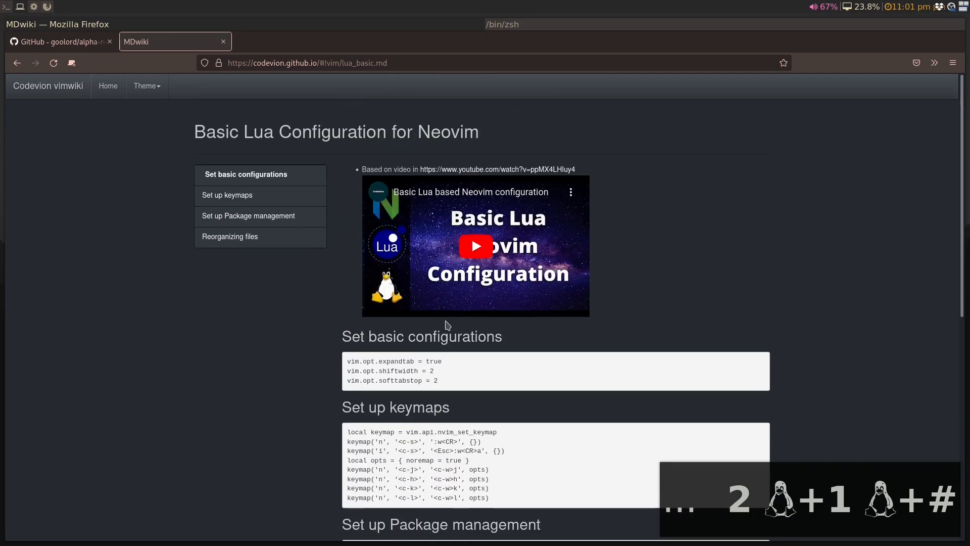
scroll("down", 3)
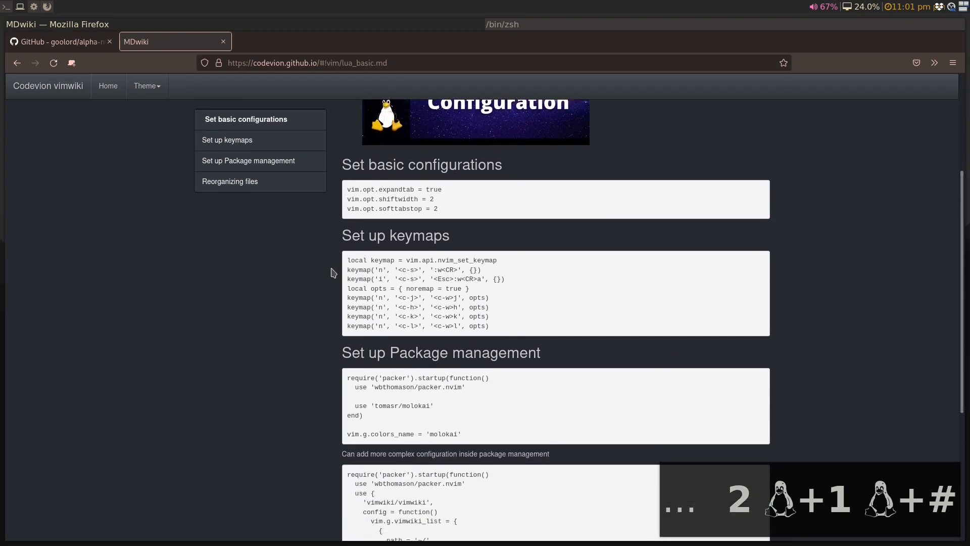
scroll("down", 3)
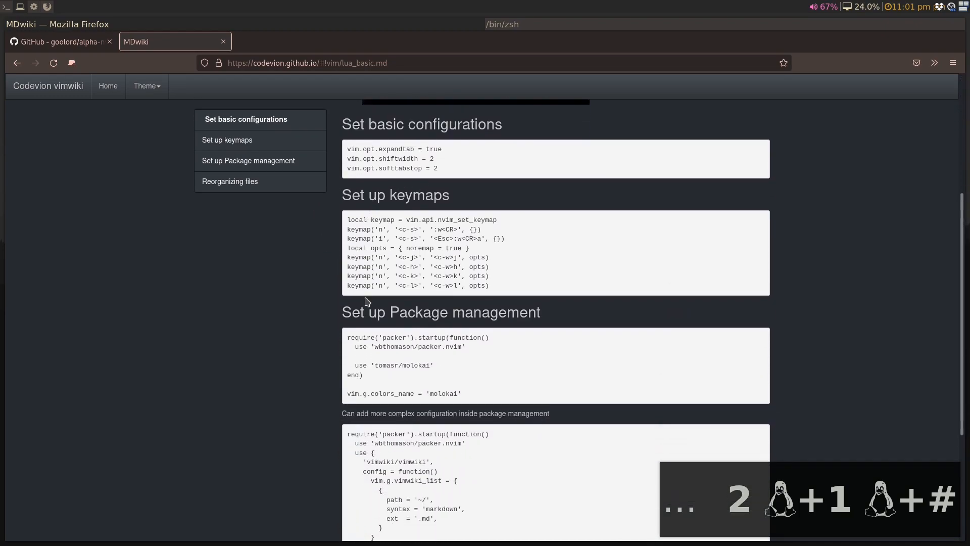
scroll("down", 3)
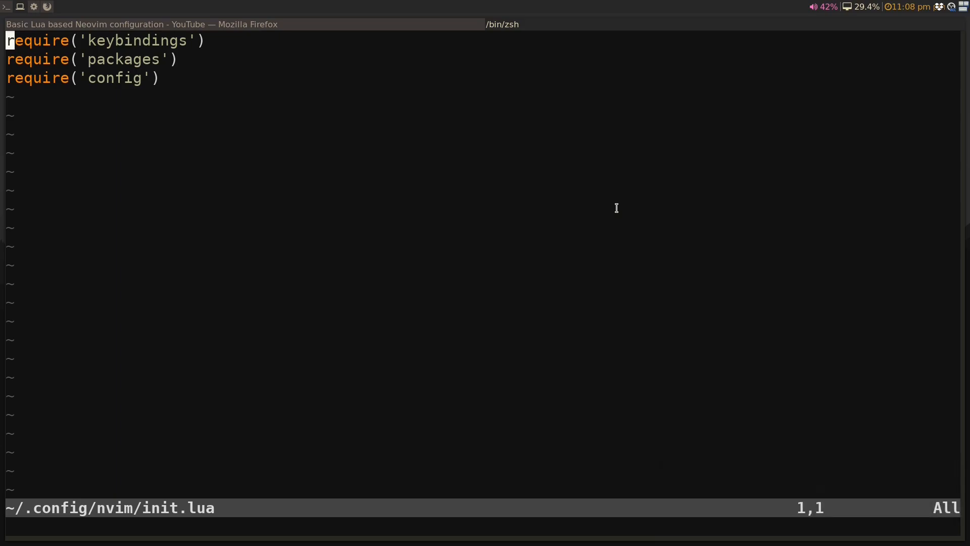
Step: Open config.lua from init.lua and change vim.g.colors_name to vim.opt.colors_name
key("w")
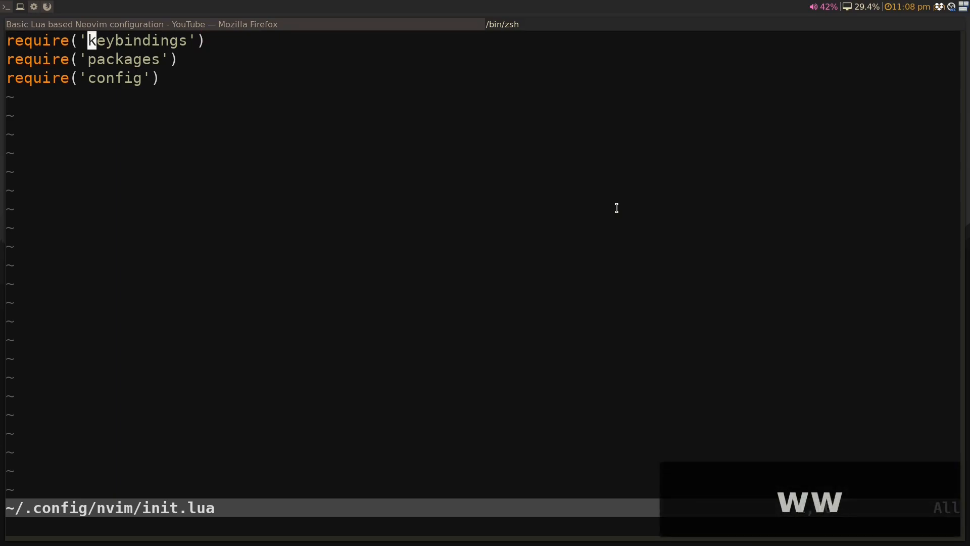
key("j")
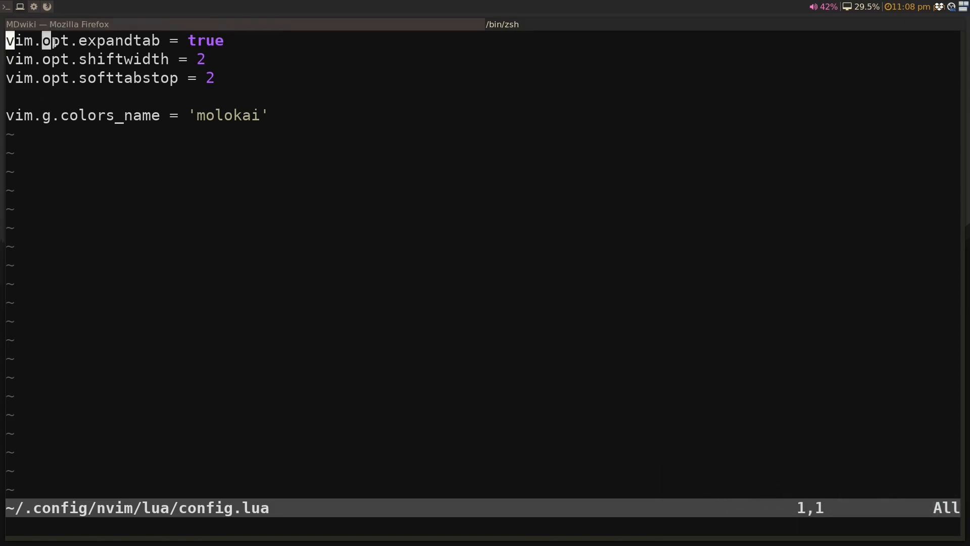
double_click(55, 59)
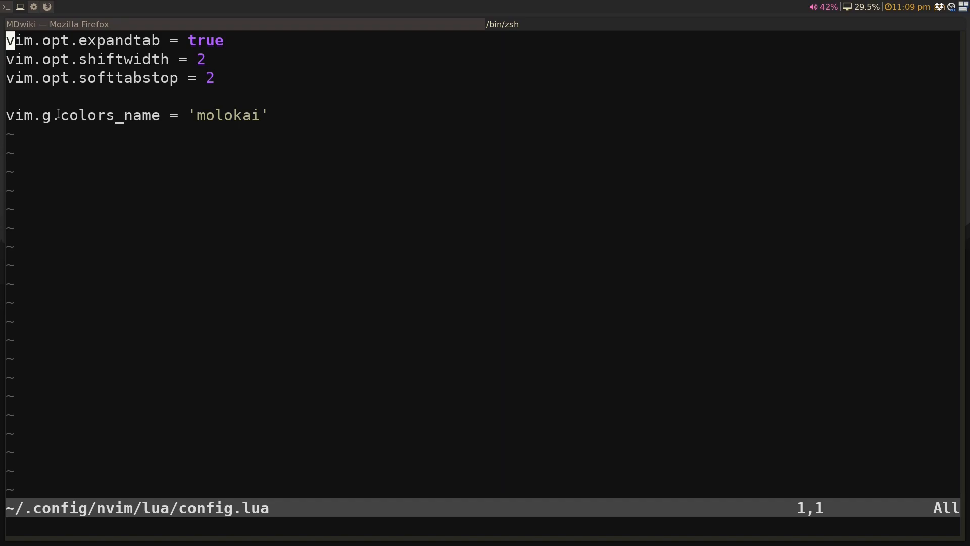
key("j")
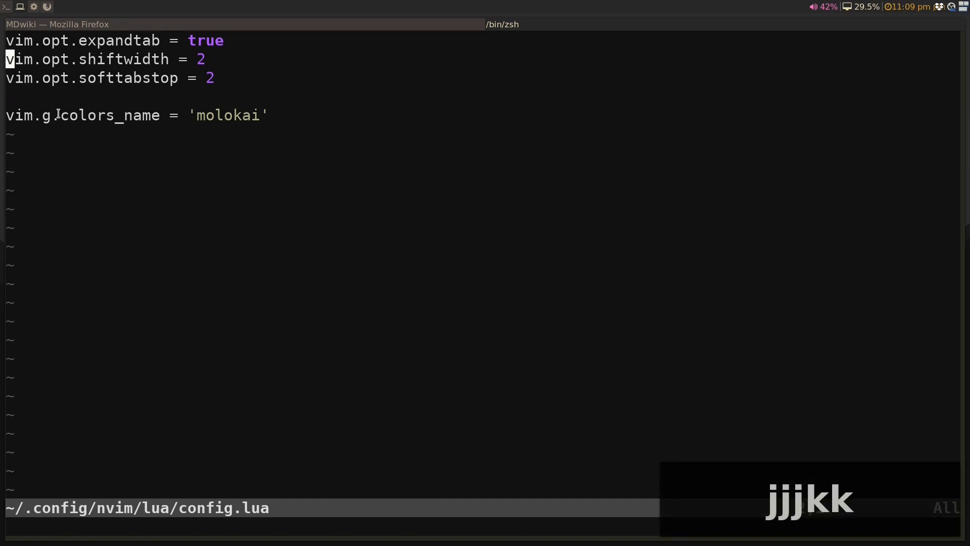
key("k")
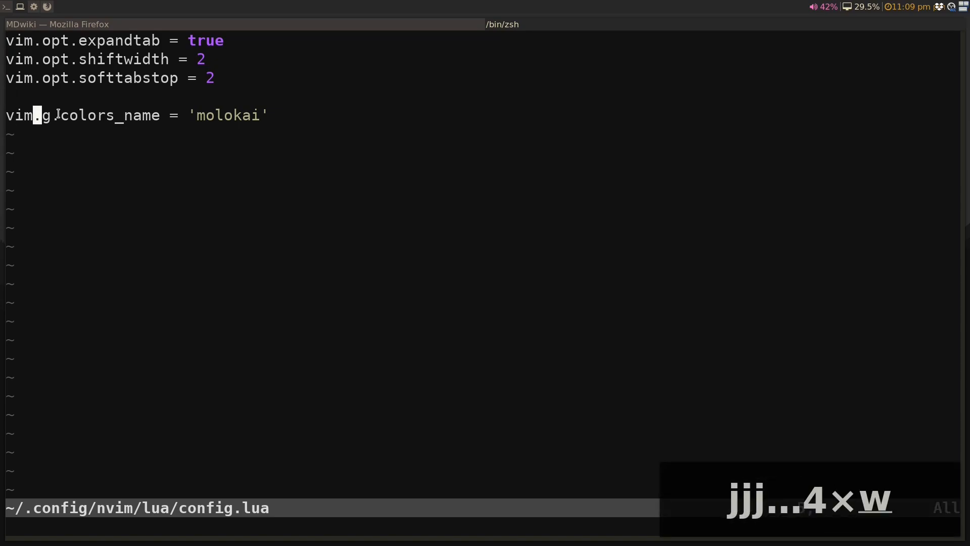
type("opt")
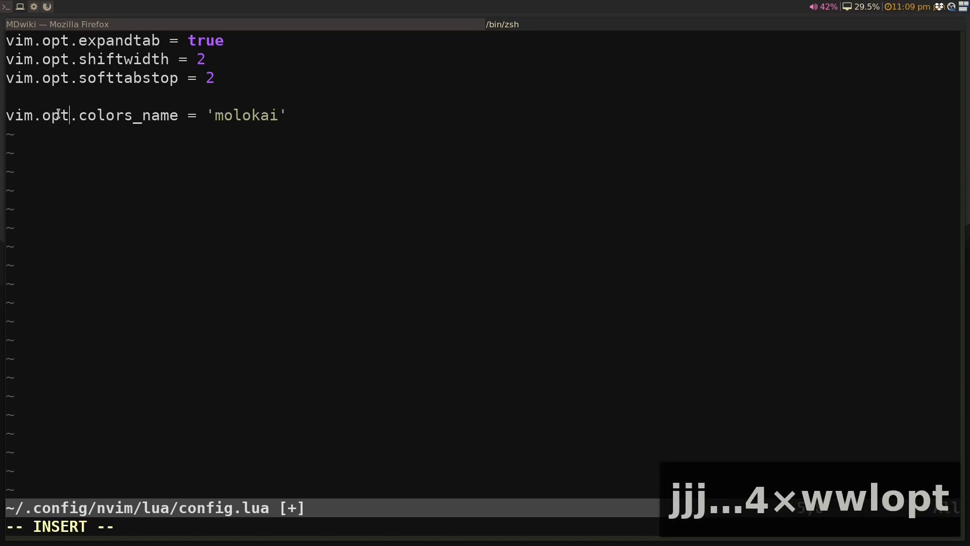
key("Escape")
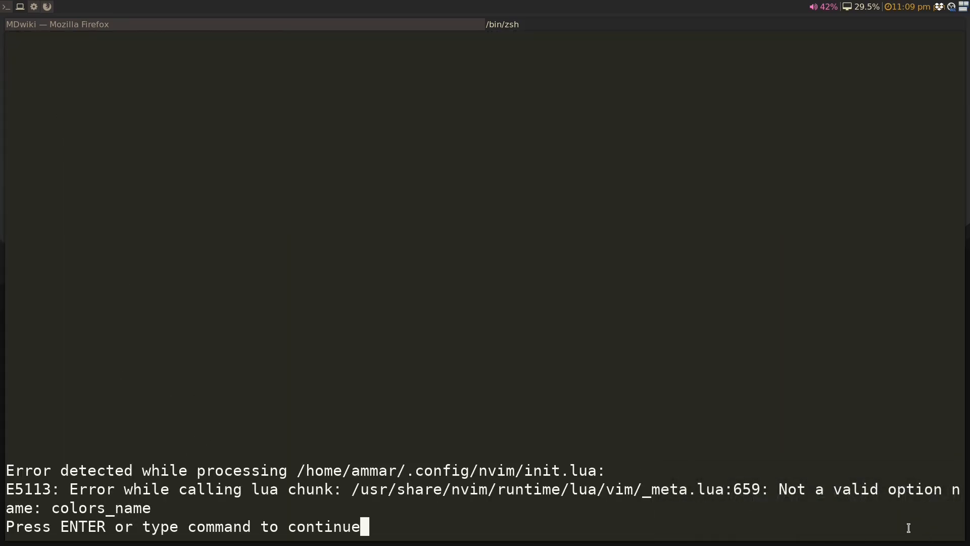
Step: Dismiss the E5113 error and add vim.cmd [[colorscheme molokai]] below the colors_name line
key("Return")
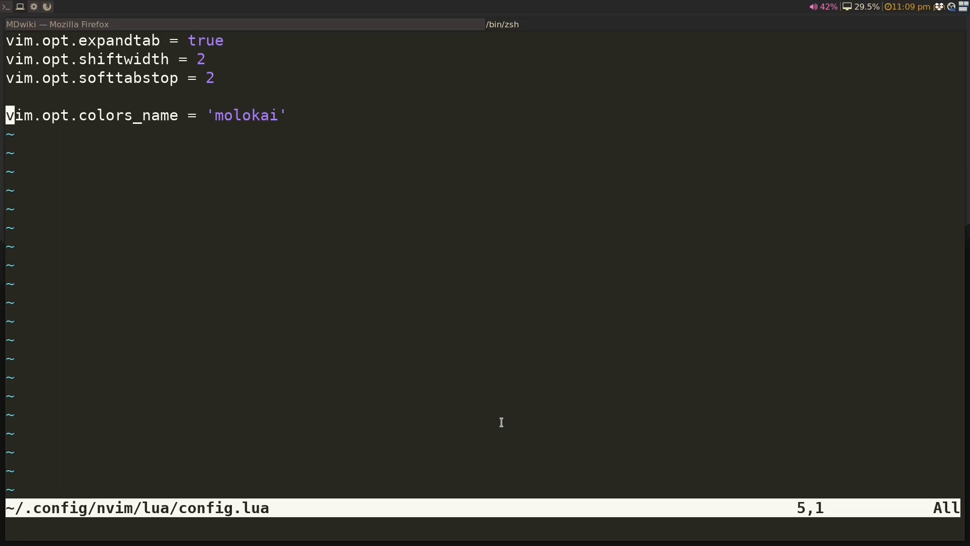
key("o")
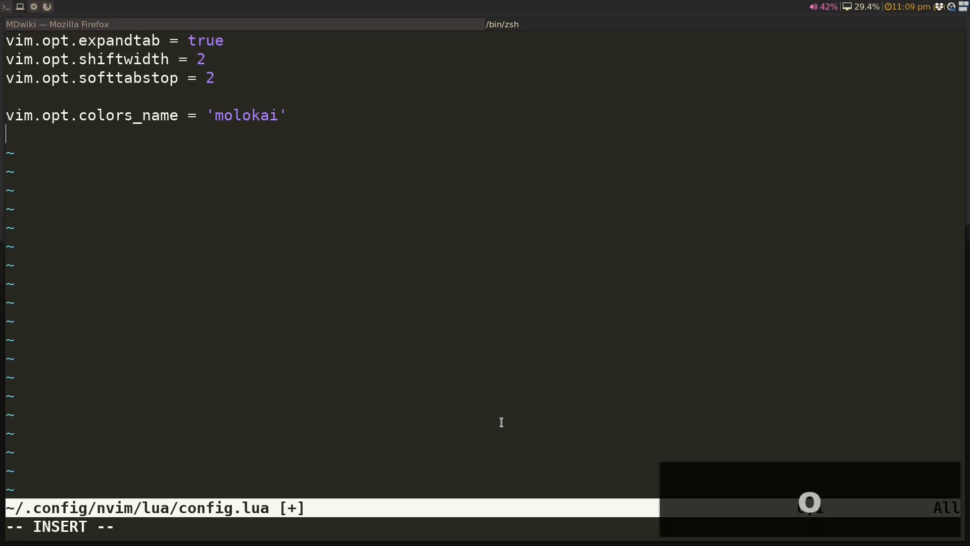
type("vim.cmd")
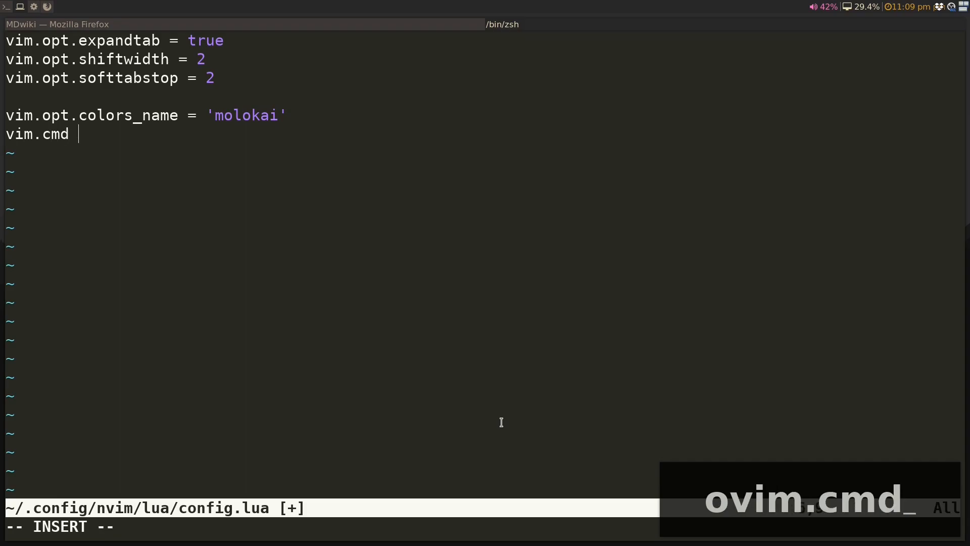
type("[[colors")
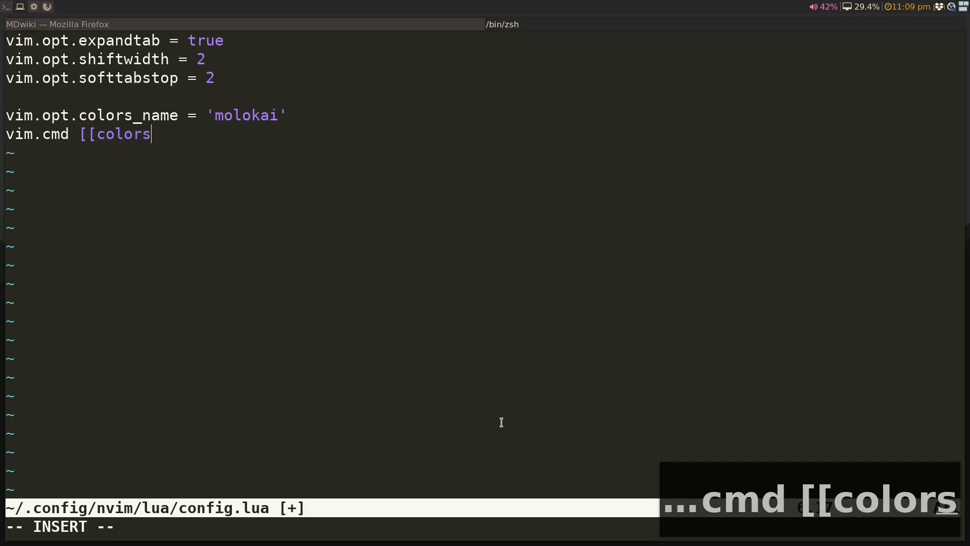
type("scheme molokai")
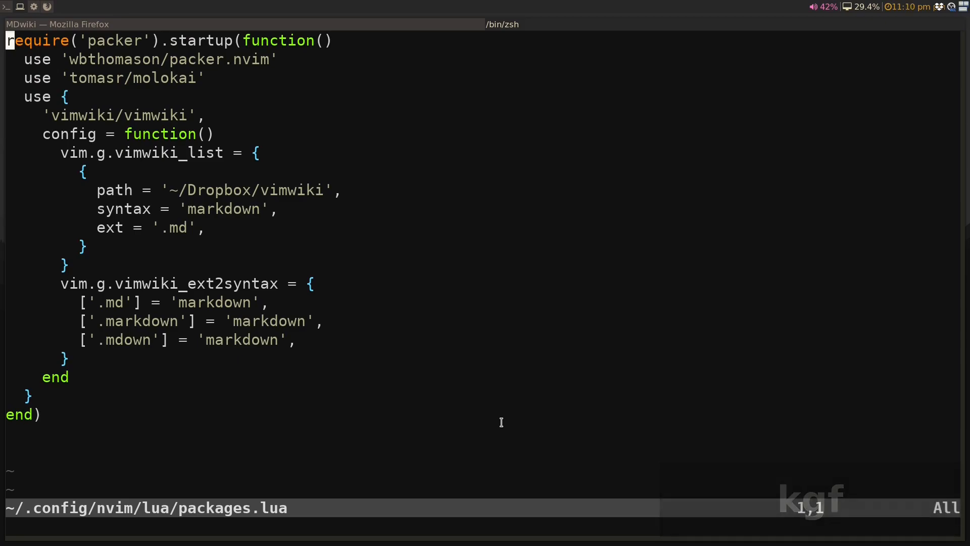
Step: In init.lua, add a '-- ~/.config/nvim/lua/config' comment after require('packages'), then save
key("ctrl+o")
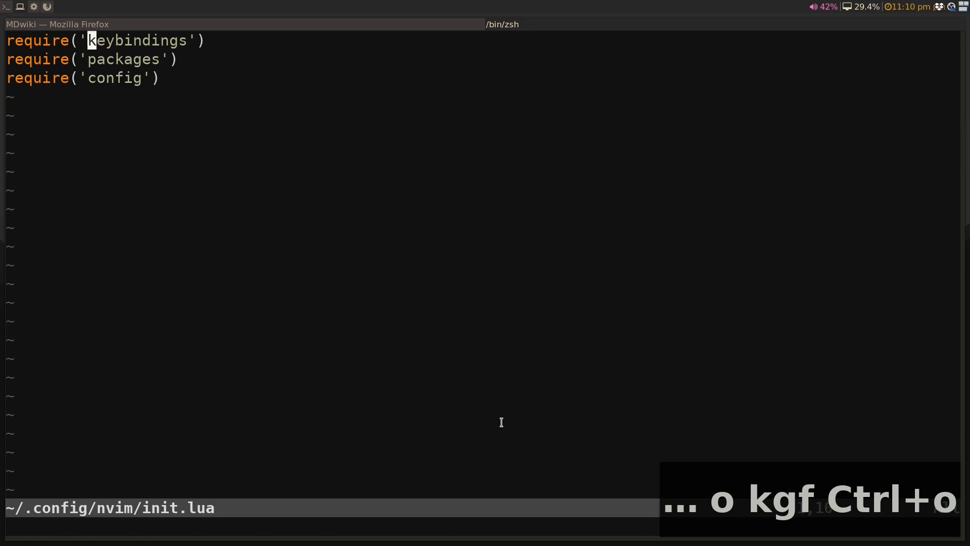
key("o")
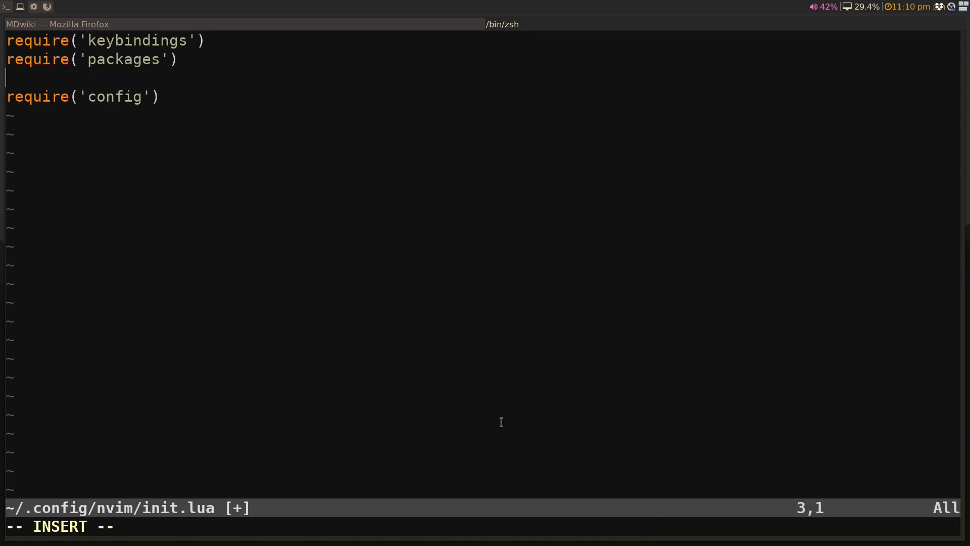
type("-- ~/.")
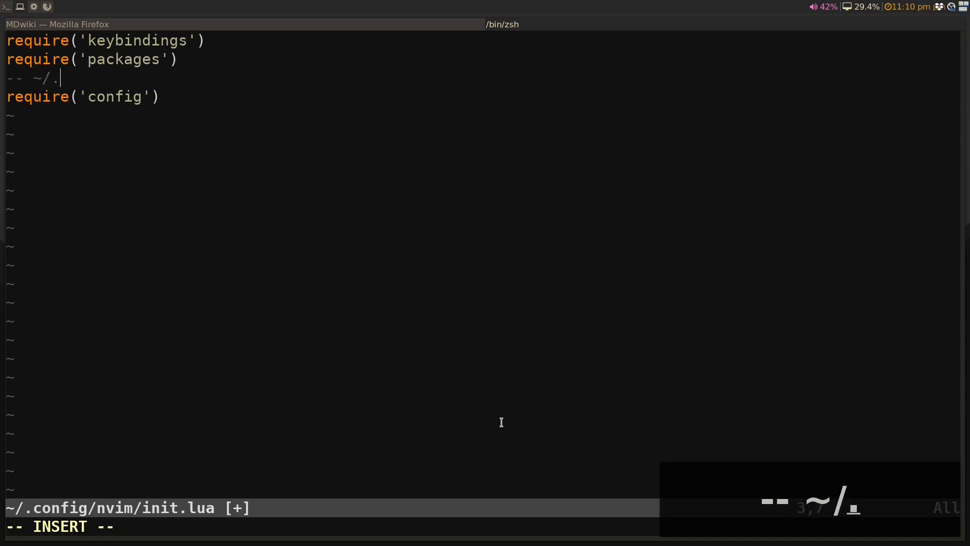
type("config/")
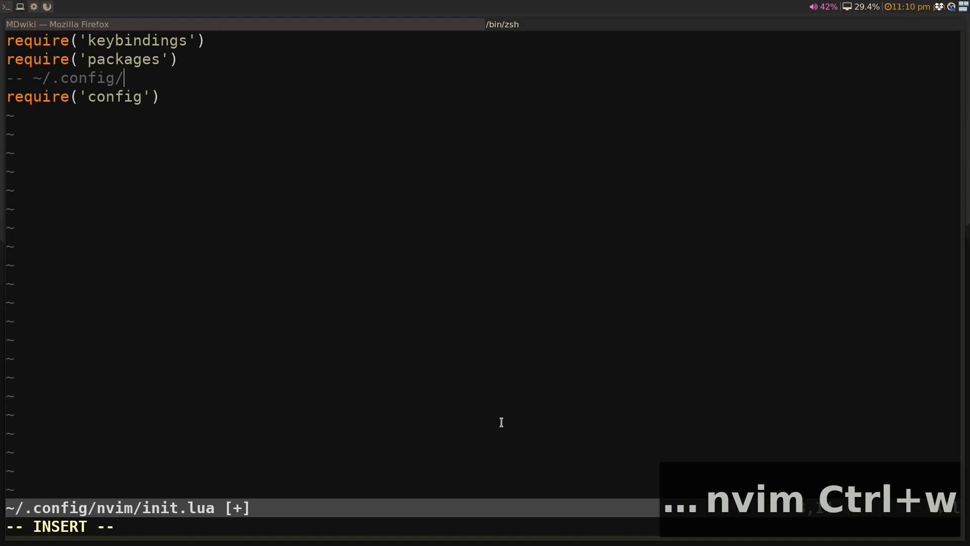
type("tmux/config")
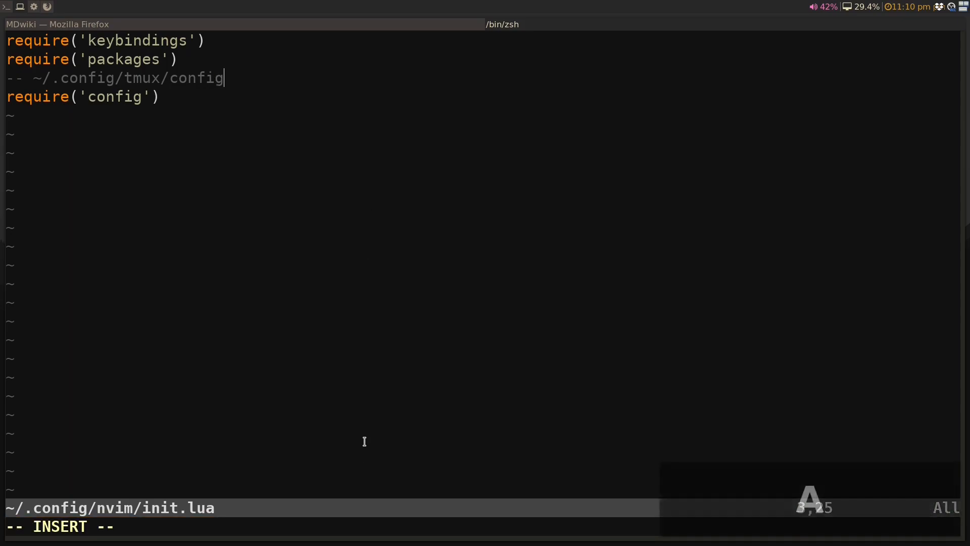
key("ctrl+w")
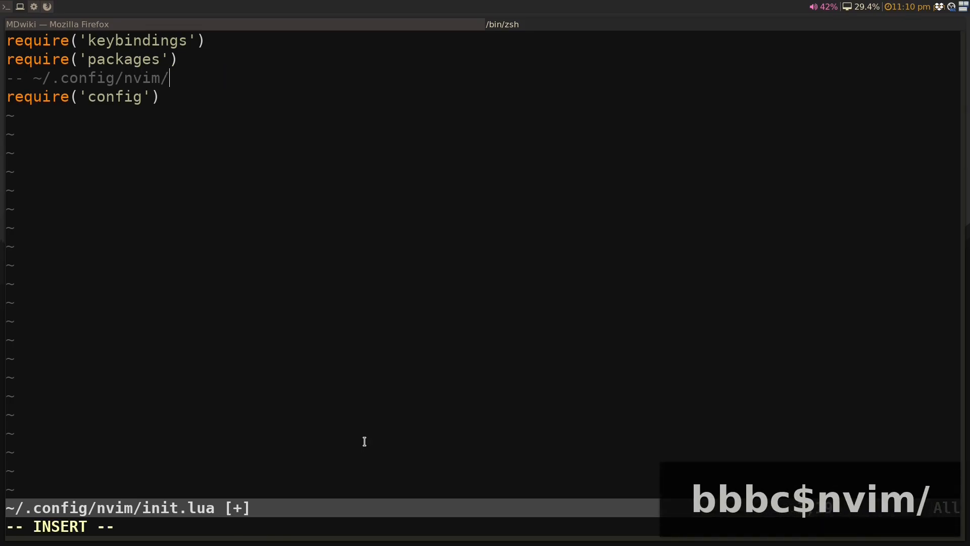
type("lua/confi")
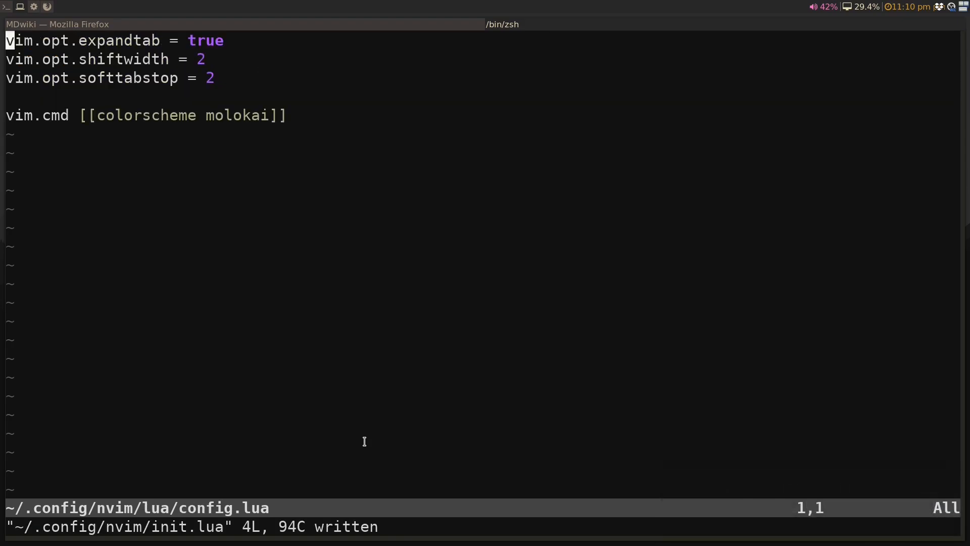
key("ctrl+o")
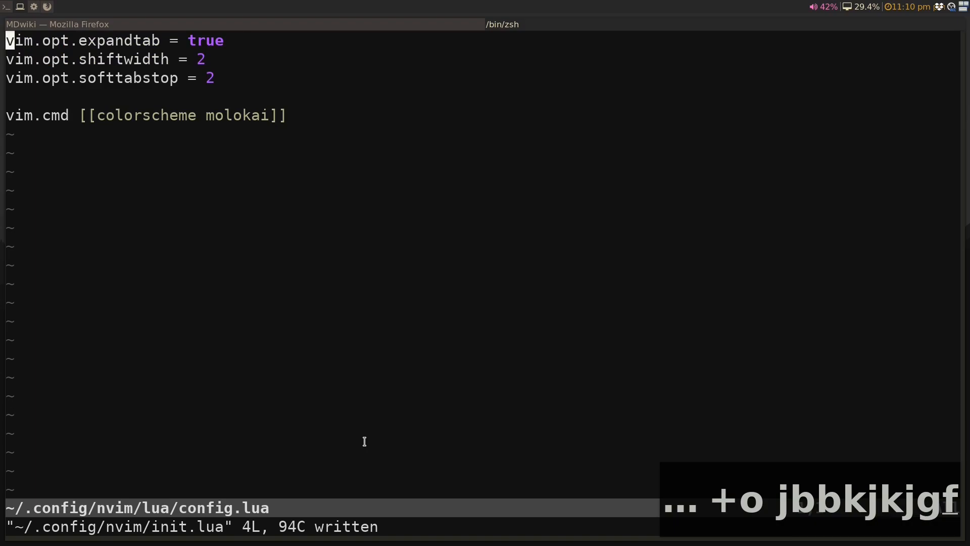
key("ctrl+o")
type("vi")
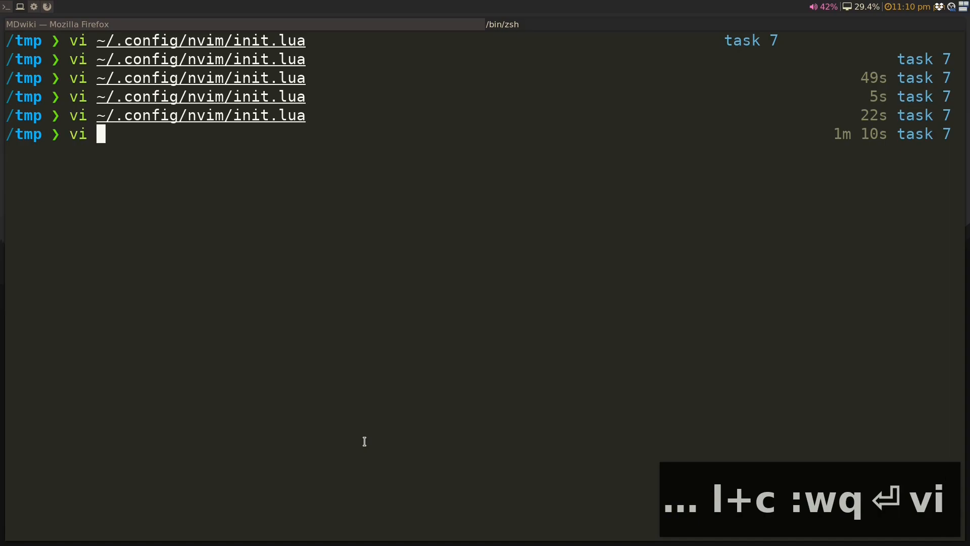
Step: Open ~/.config/nvim/after/ftplugin/lua.lua in vi, tab-completing the config path
type("~/con")
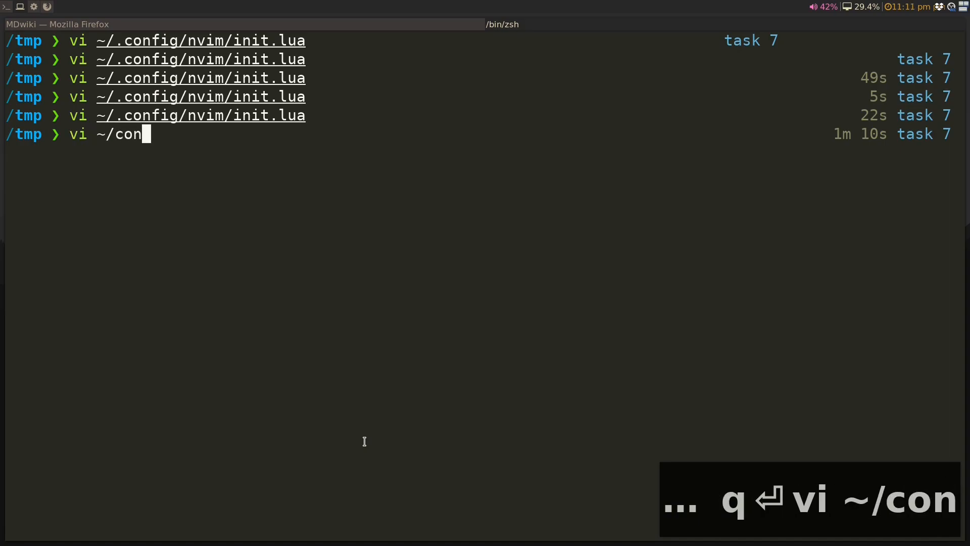
key("Tab")
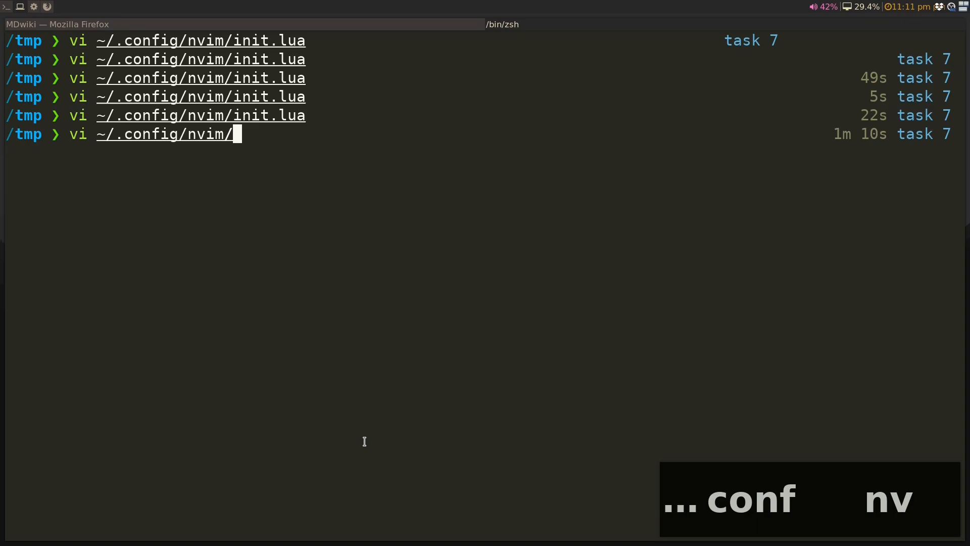
type("after/")
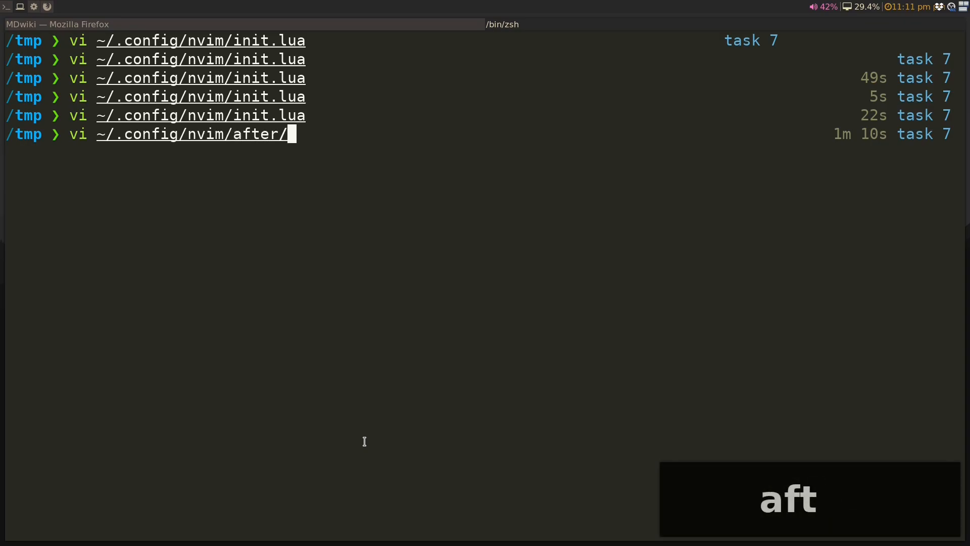
type("ftplugin/lua.lua")
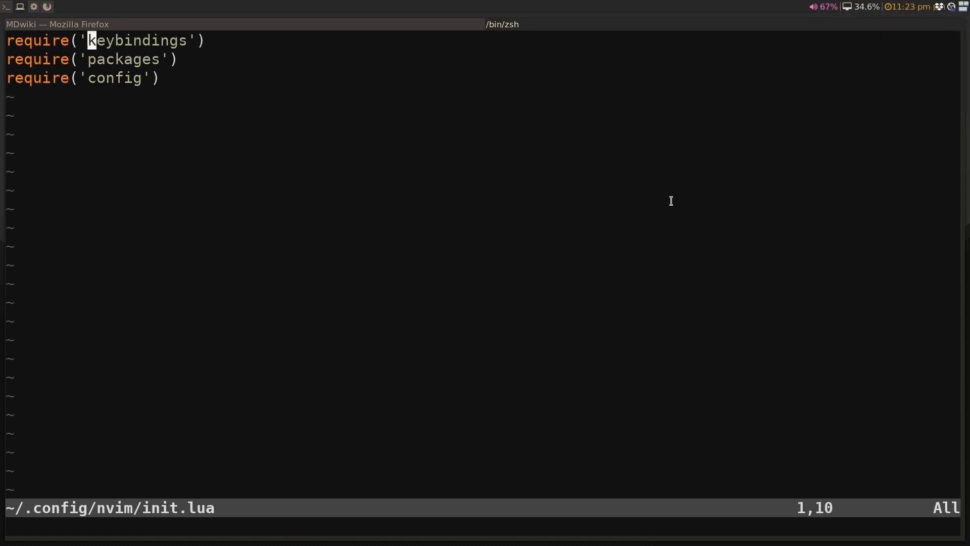
mouse_move(669, 202)
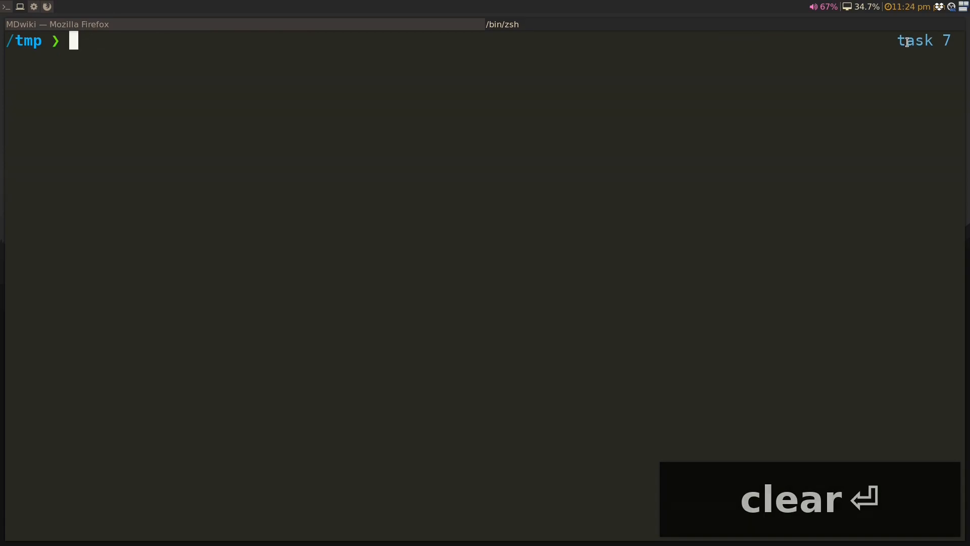
Step: Enter sudo ln -s ~/Dropbox/dotfiles/nvim/lua ~/.config/nvim/ to symlink the lua folder
type("sudo l")
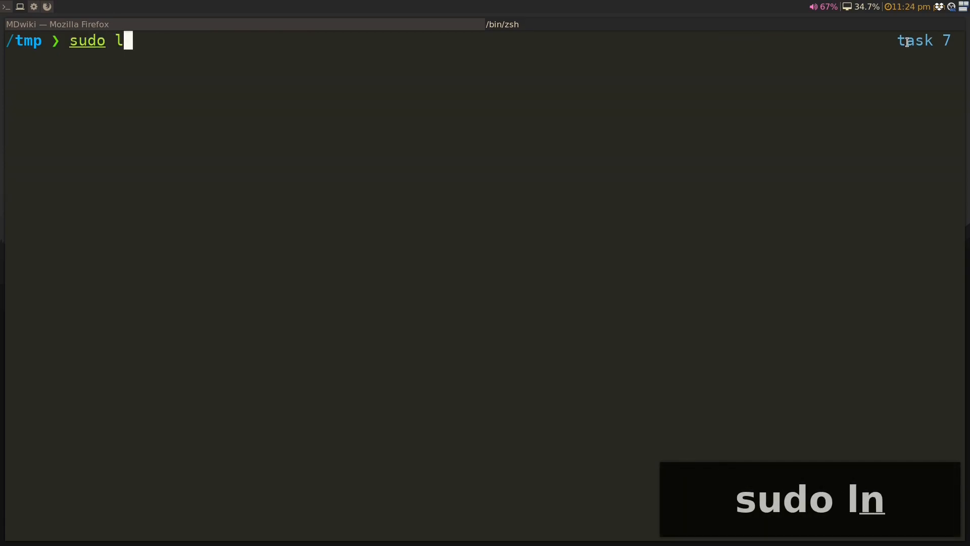
type("n -s ~/Dropbox/dot")
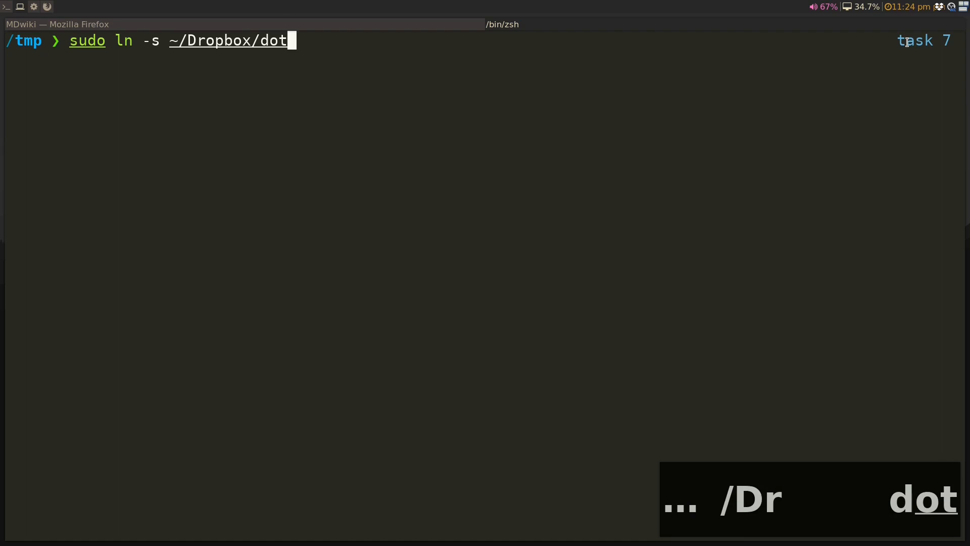
type("files/nvim/lua")
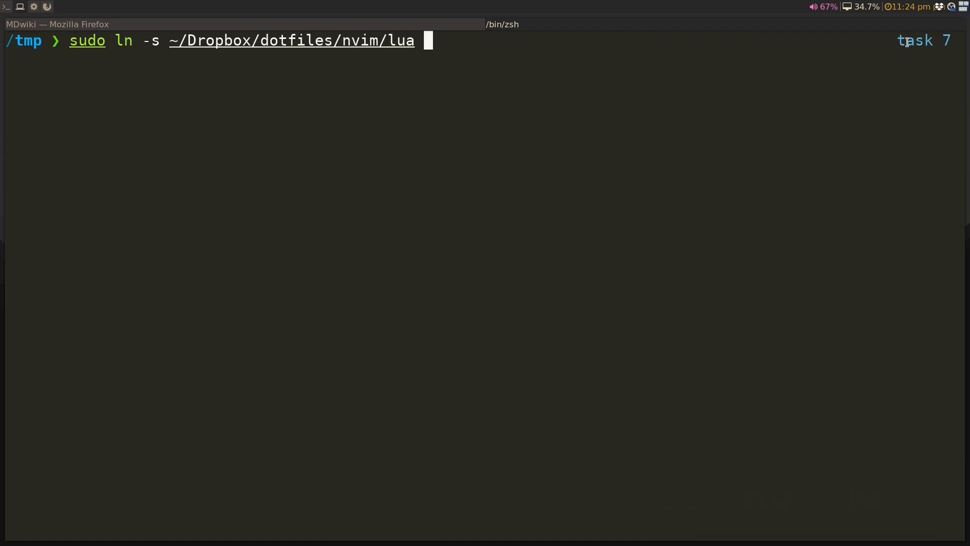
type("~/.config/n")
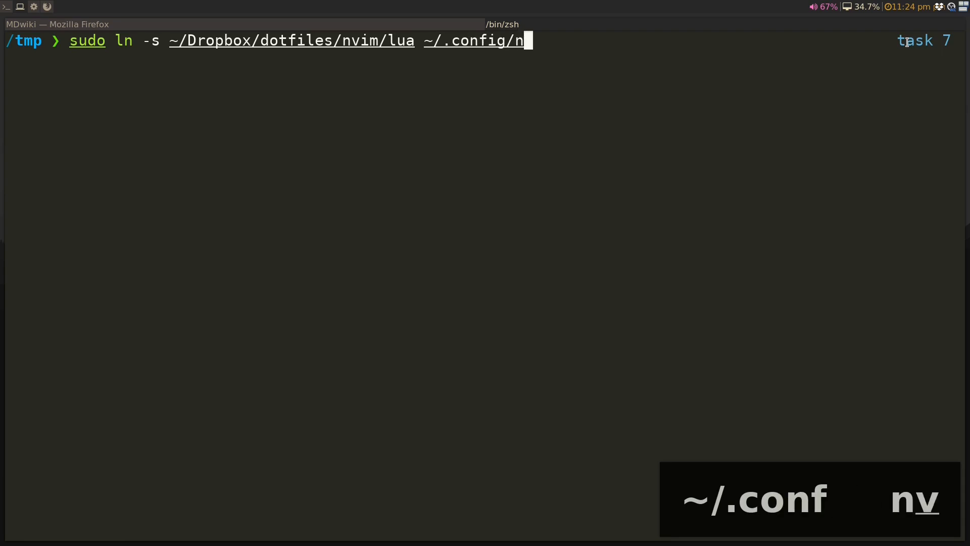
type("vim/")
type("fg")
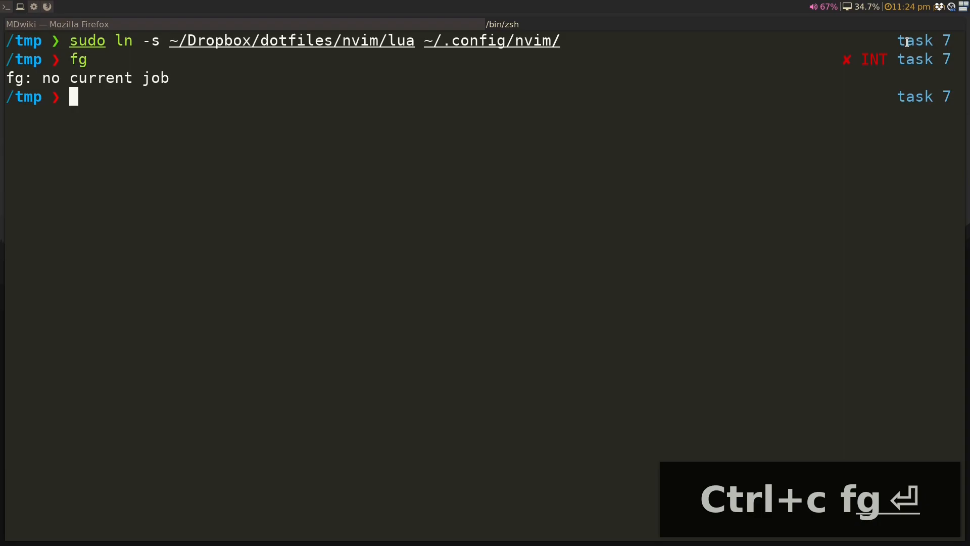
Step: Reopen init.lua in vi and move down to the require('config') line
type("vi")
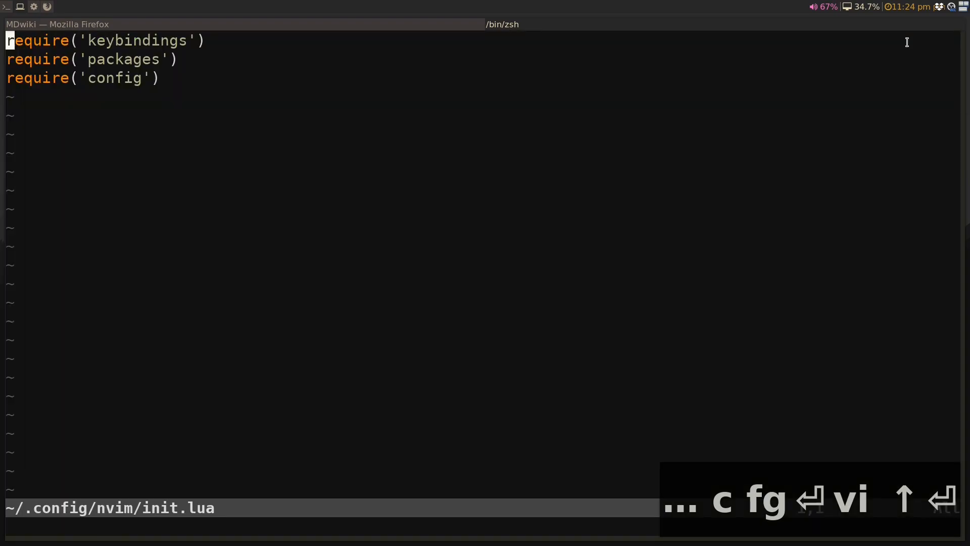
key("j")
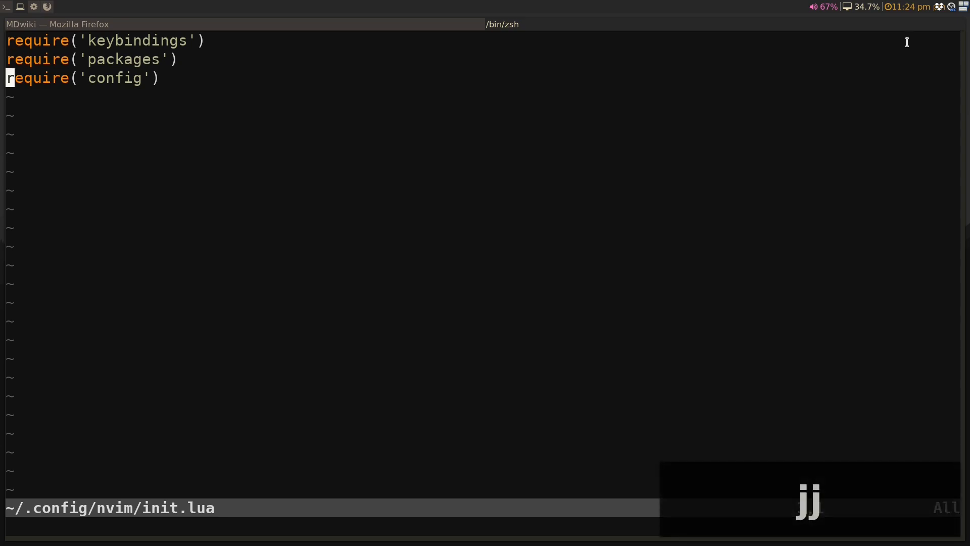
key("Escape")
type(":")
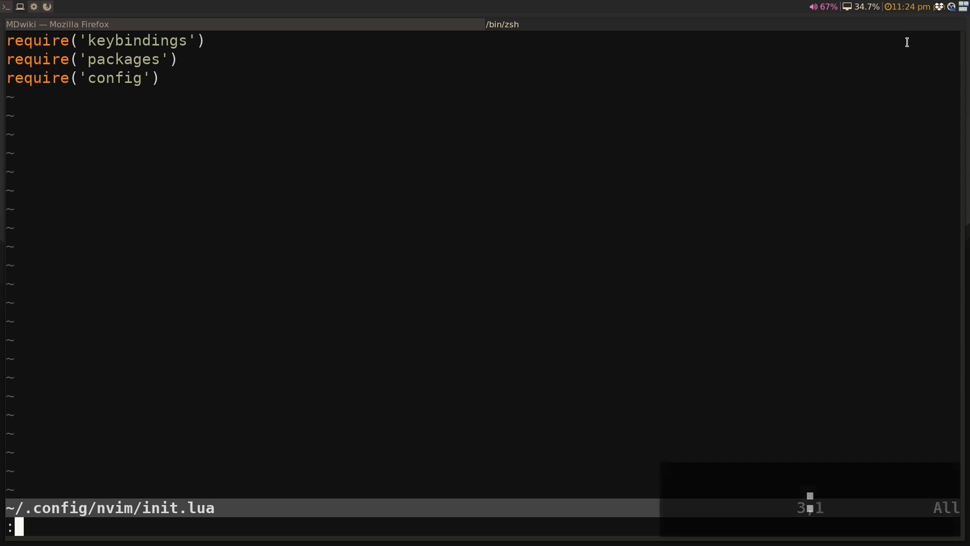
Step: Print vim.loop.os_uname().sysname to confirm Linux, then begin an 'if (' line in init.lua
type("lua print(vim.loop.os_uname().sysname)")
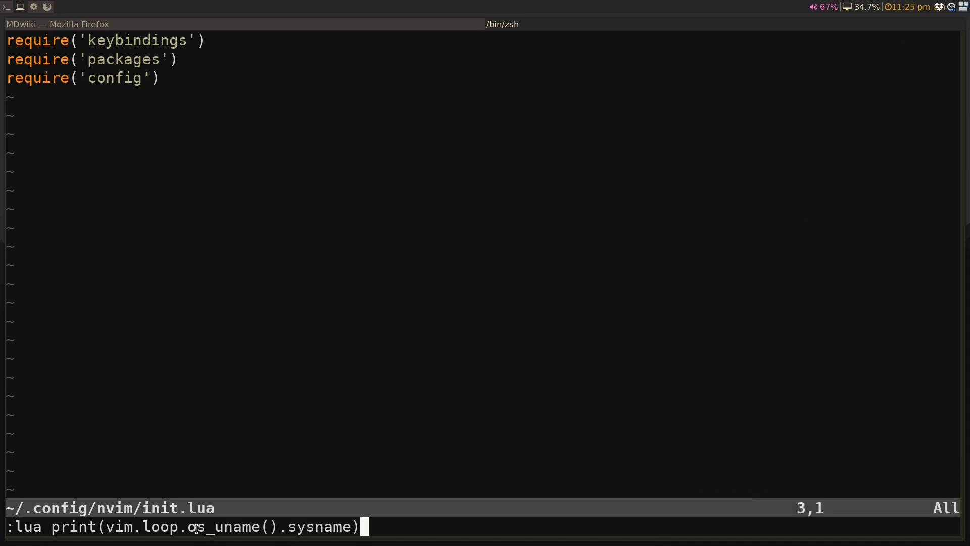
mouse_move(340, 516)
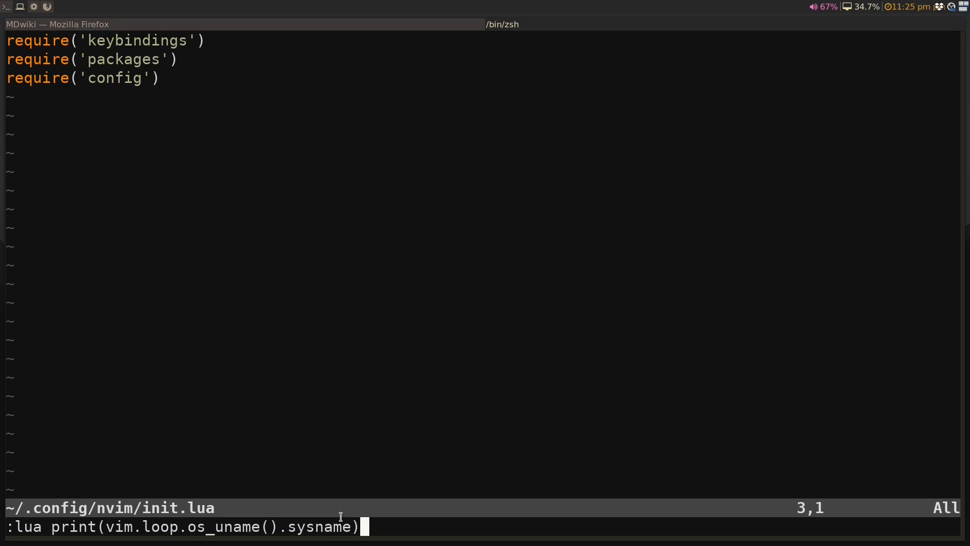
key("Return")
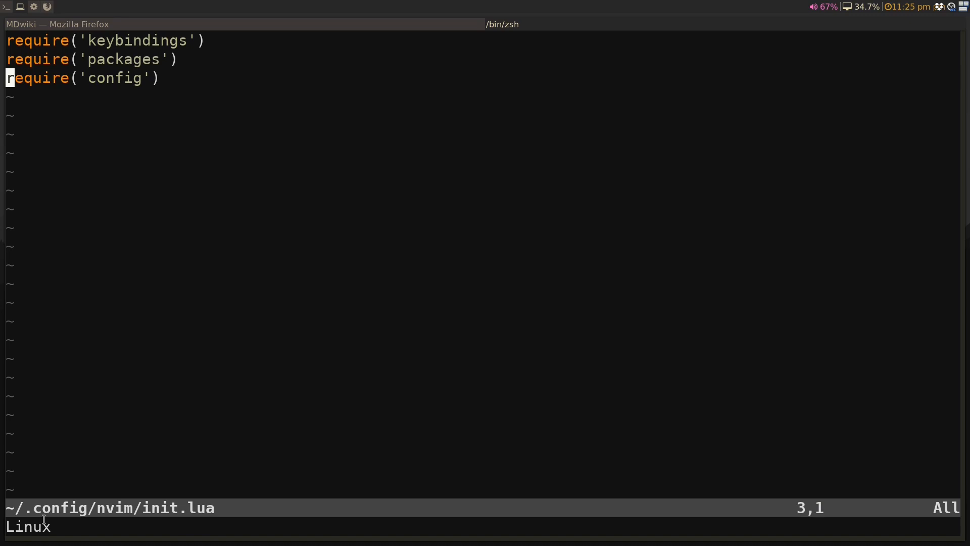
key("k")
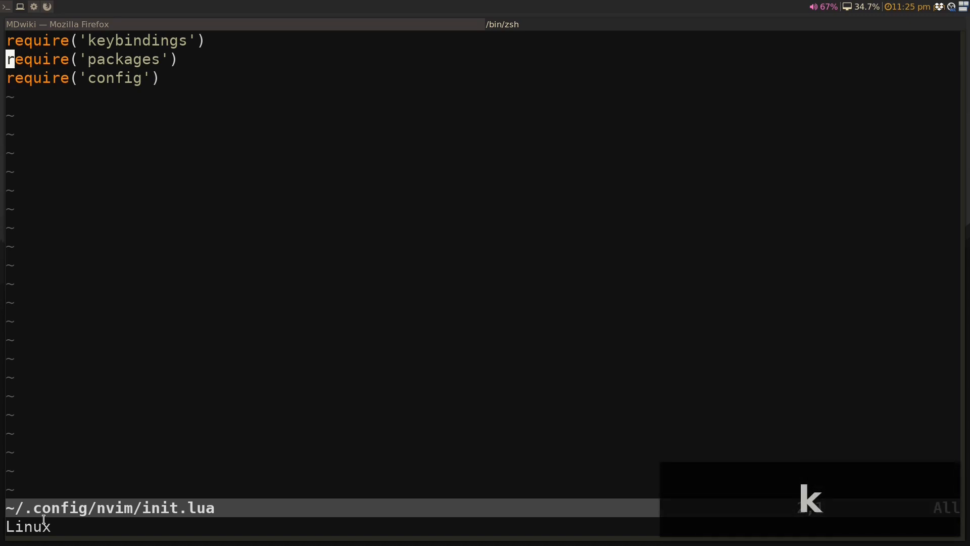
type("if (vim.")
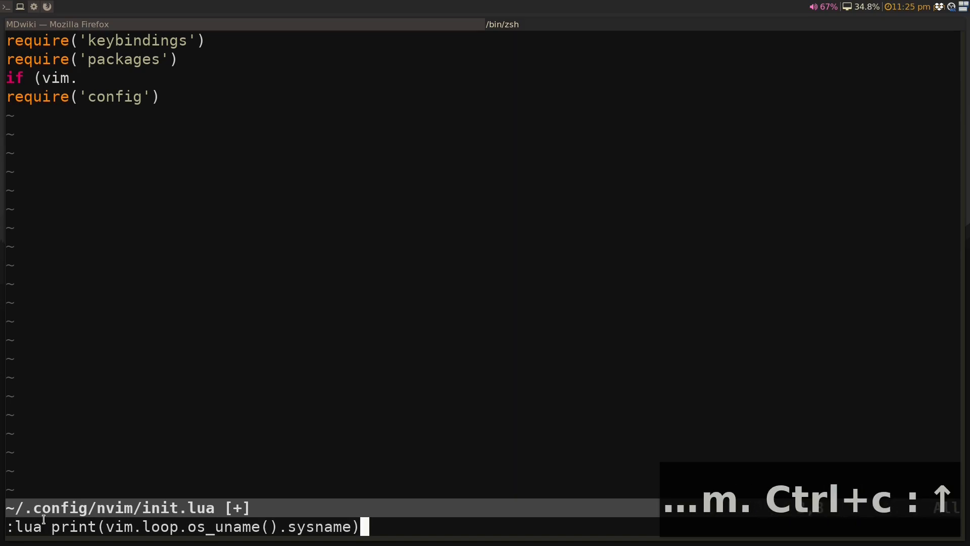
Step: Wrap require('config') in an if vim.loop.os_uname().sysname ~= "Linux" block with end
type("loop.os")
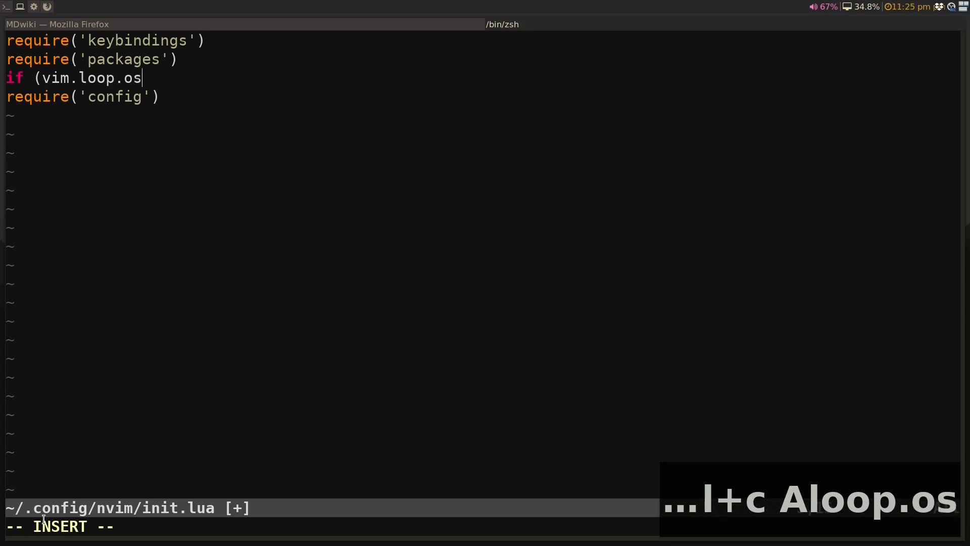
type("_uname().sysnm")
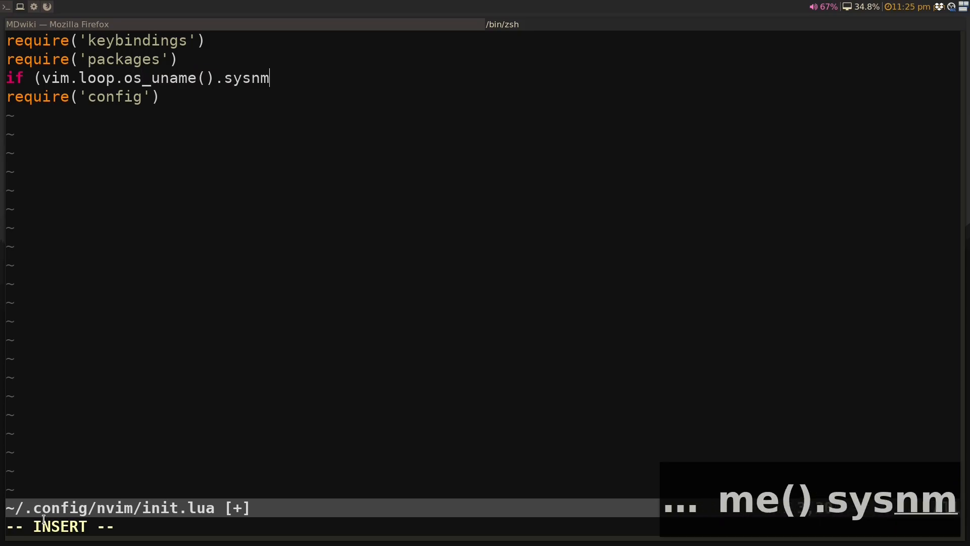
type("ame =")
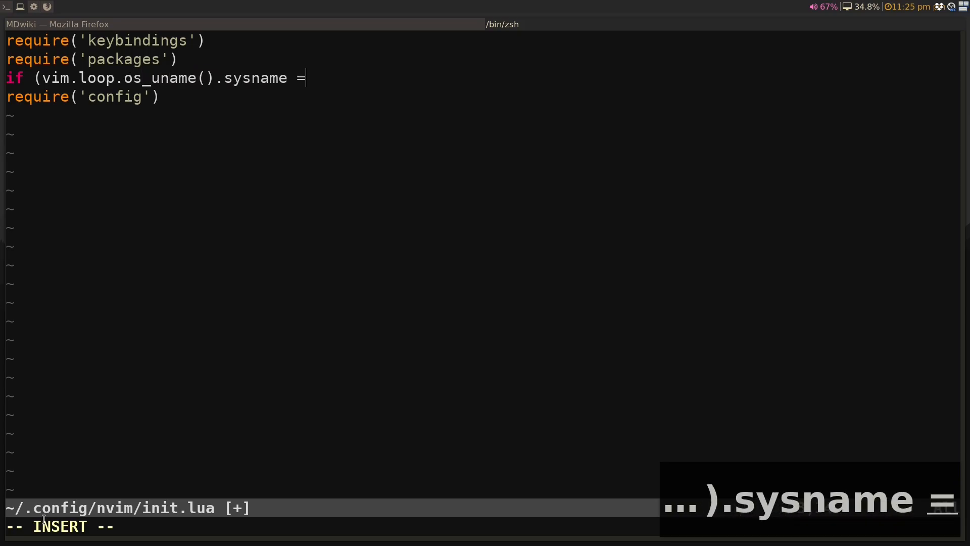
type("=")
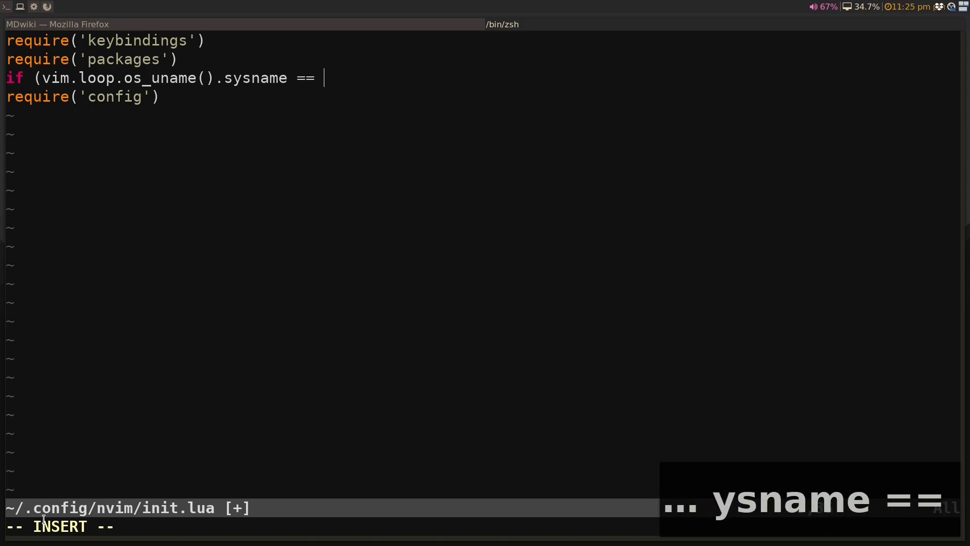
type("\"Linux\") th")
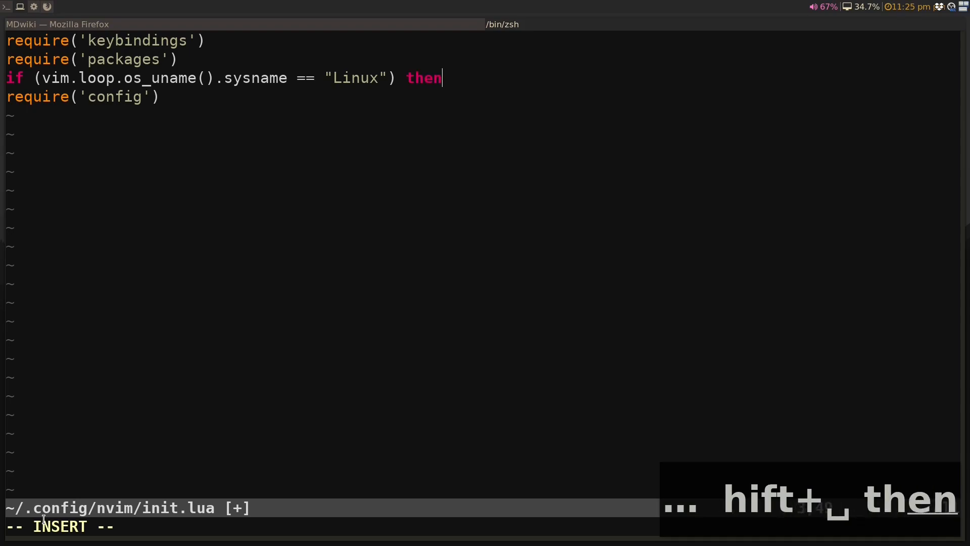
type("endif")
type("~")
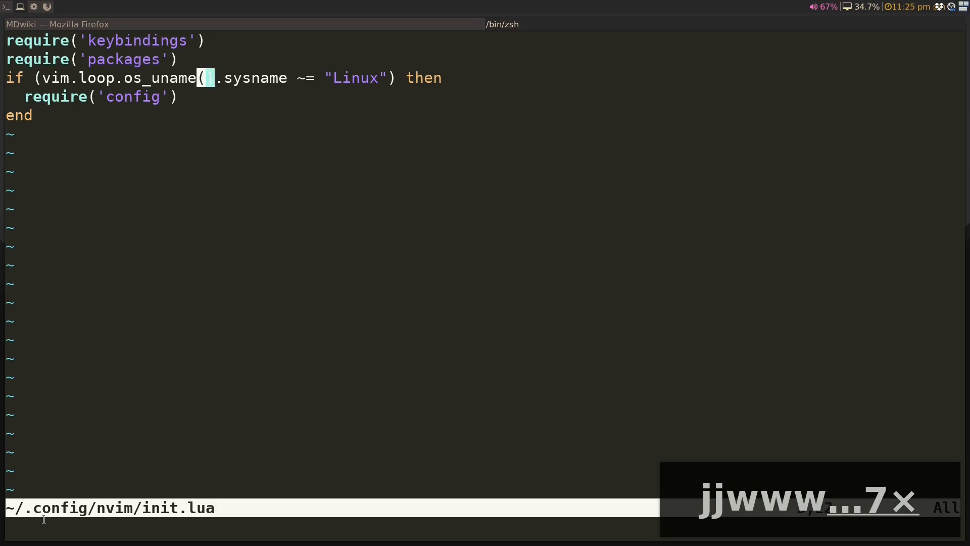
Step: Switch to packages.lua to view its packer plugin list
type("=")
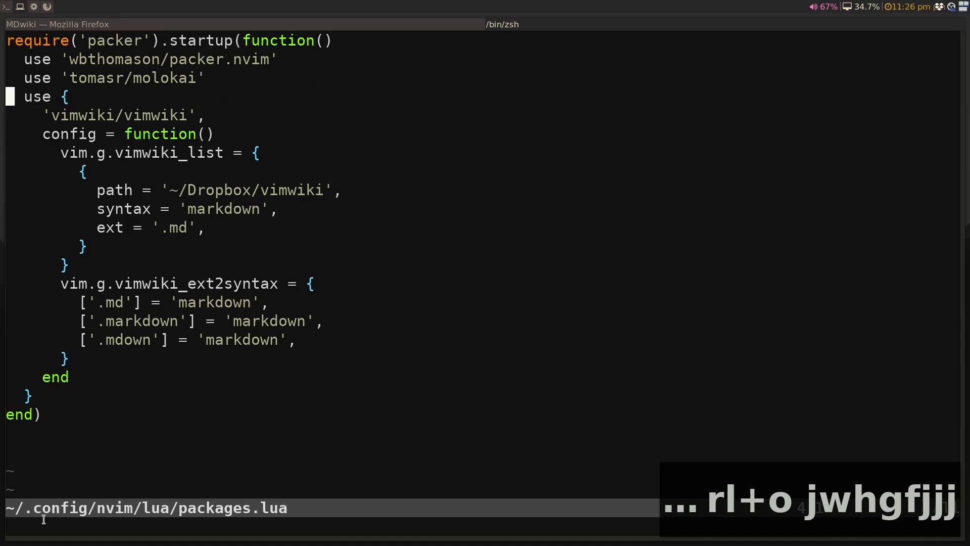
type("if")
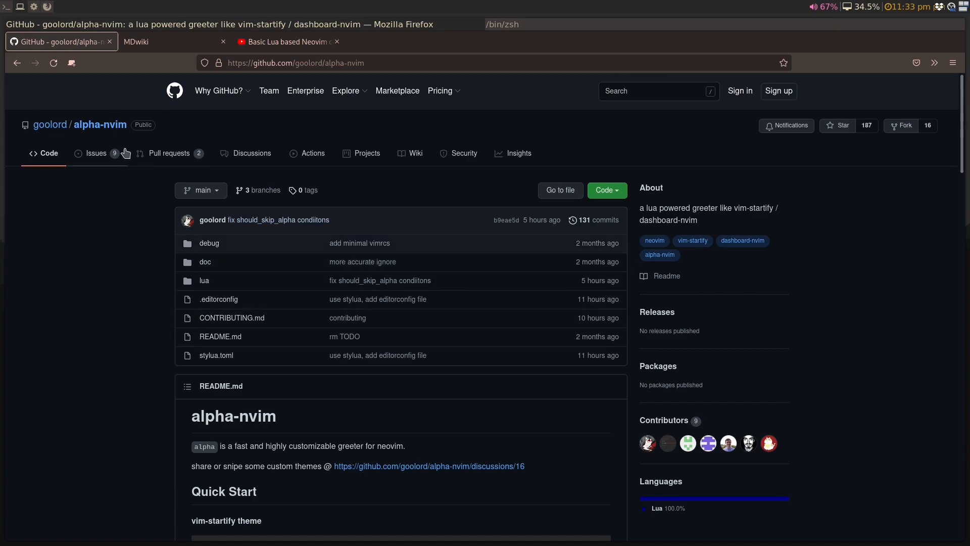
Step: Copy the README's vim-startify use { 'goolord/alpha-nvim' … } packer snippet
scroll("down", 3)
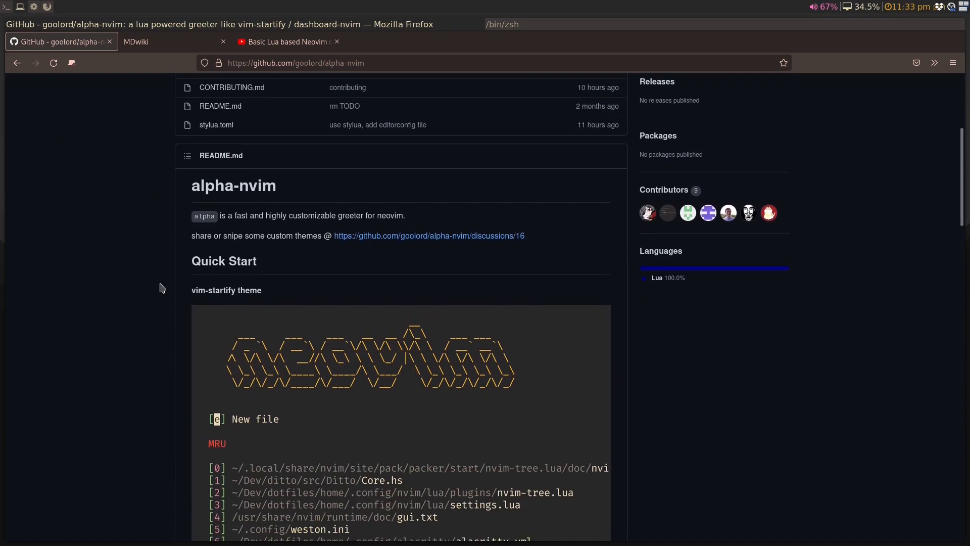
scroll("down", 3)
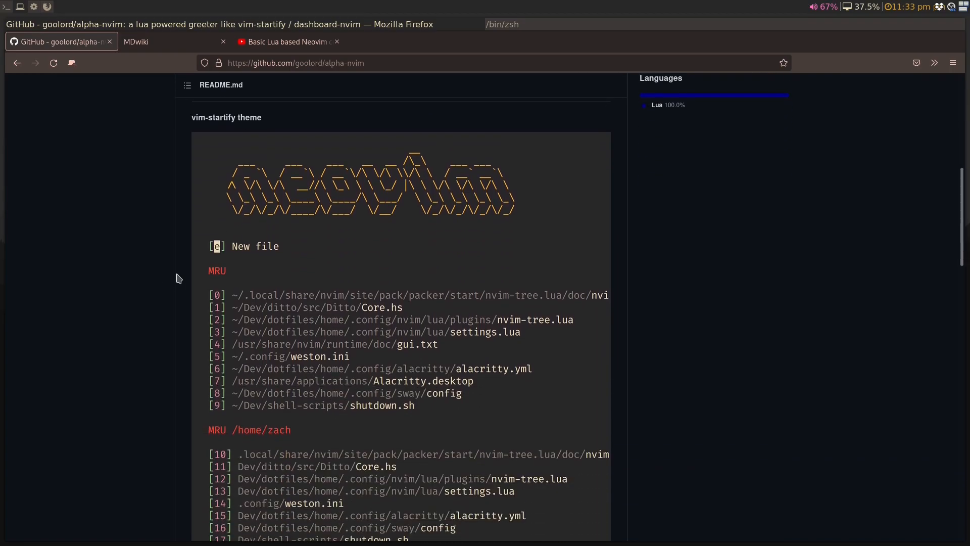
scroll("down", 3)
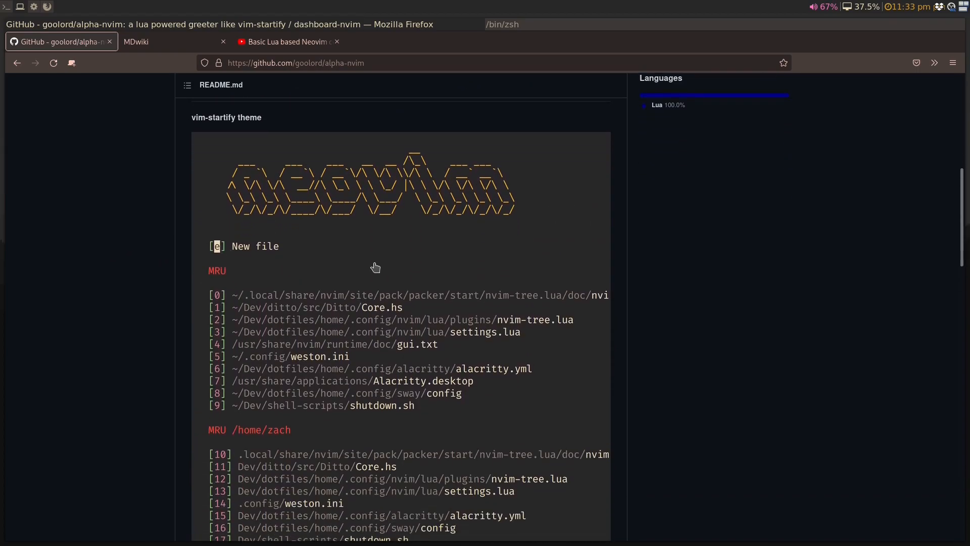
scroll("down", 3)
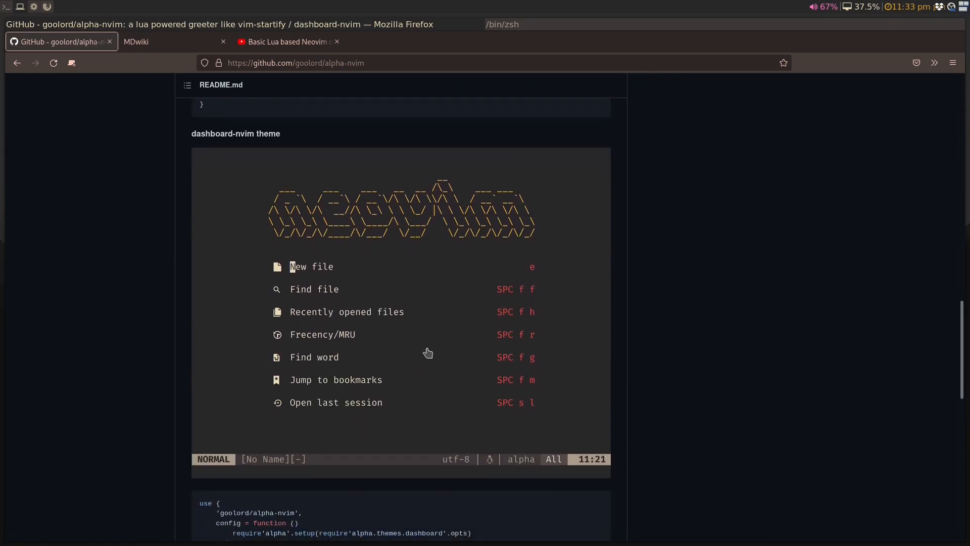
scroll("down", 3)
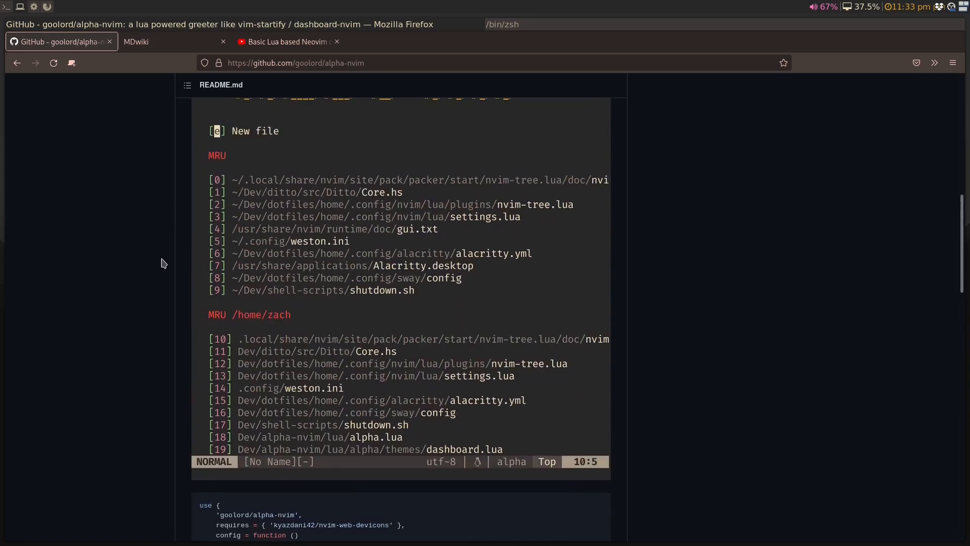
scroll("up", 3)
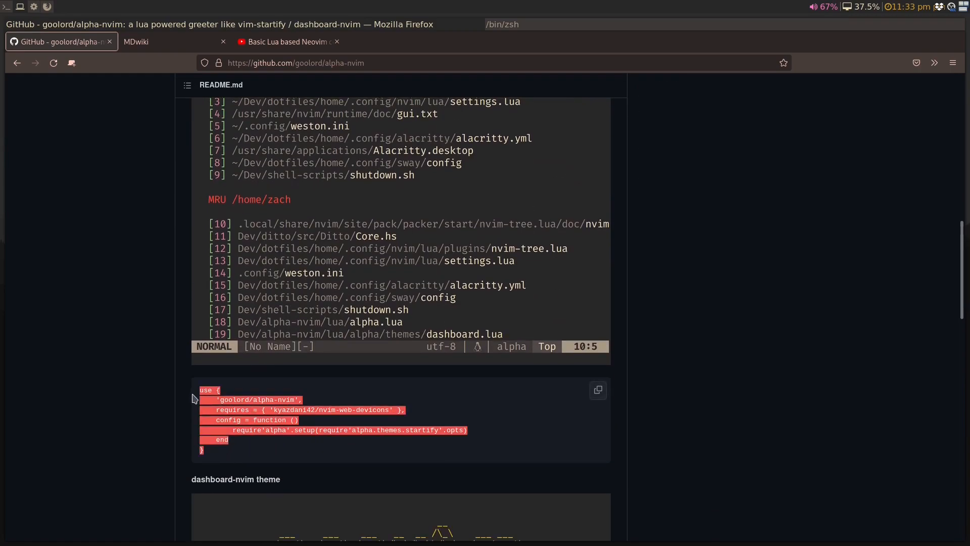
key("ctrl+c")
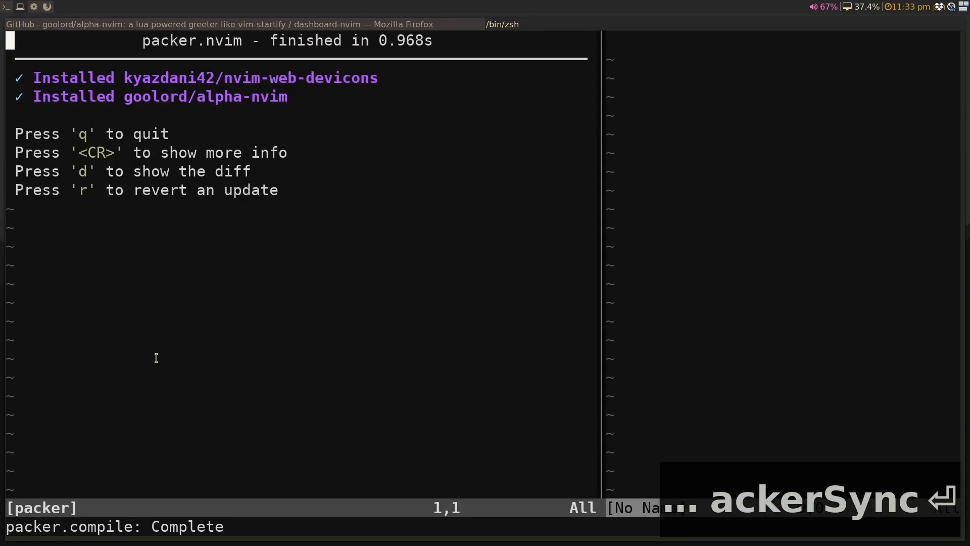
Step: Close the plugin sync window with q to view the alpha-nvim greeter
key("q")
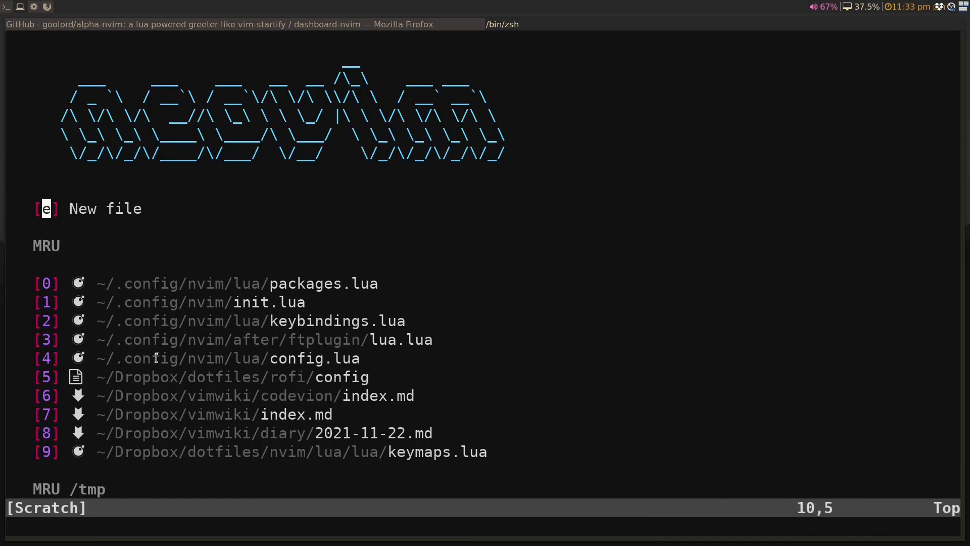
key("Ctrl")
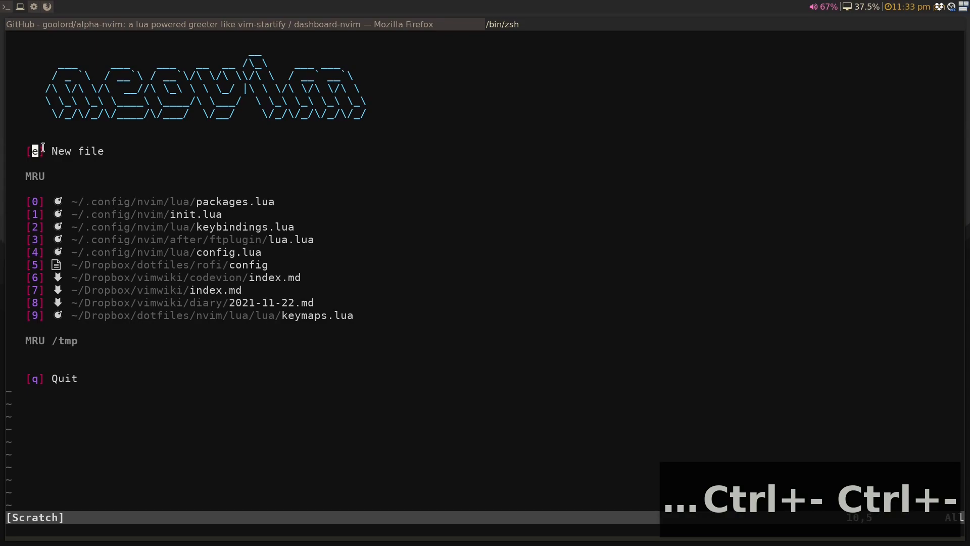
mouse_move(23, 388)
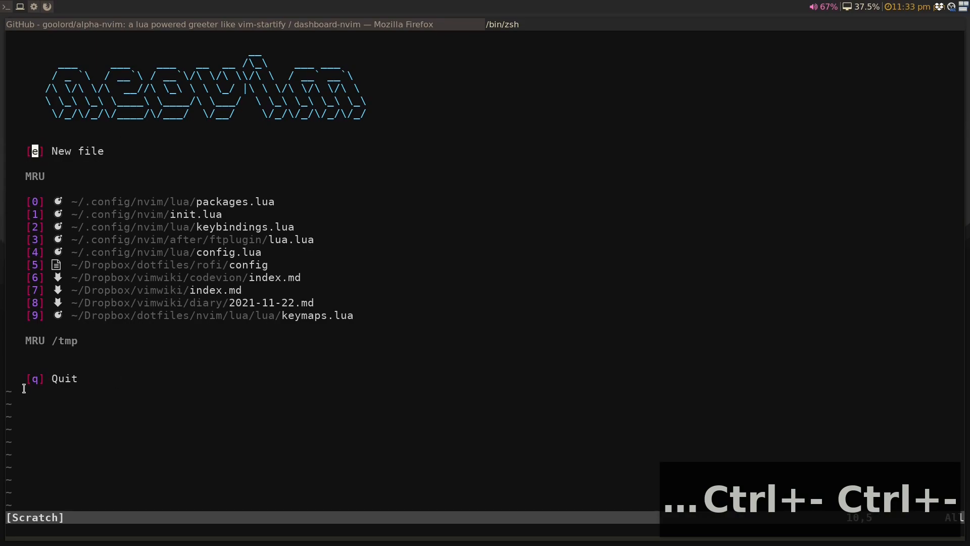
mouse_move(247, 200)
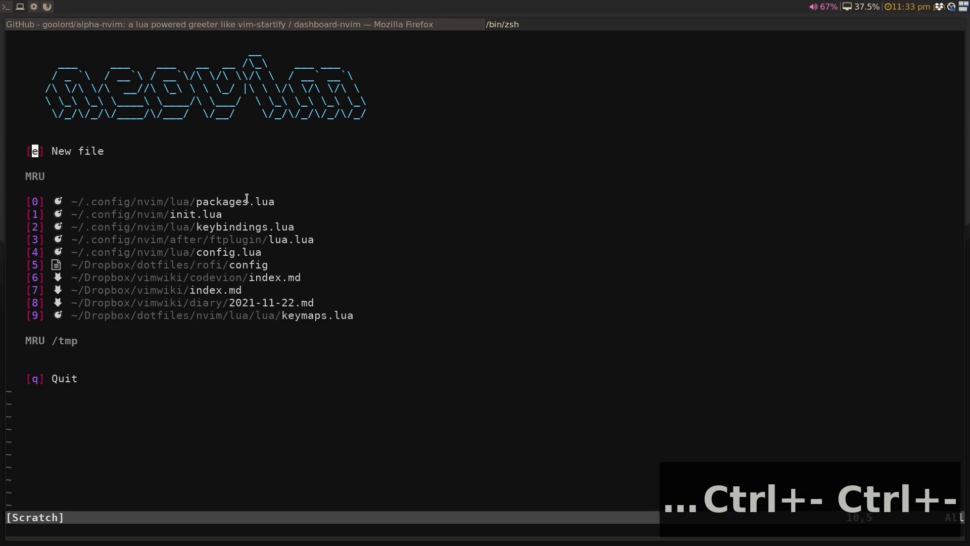
mouse_move(29, 258)
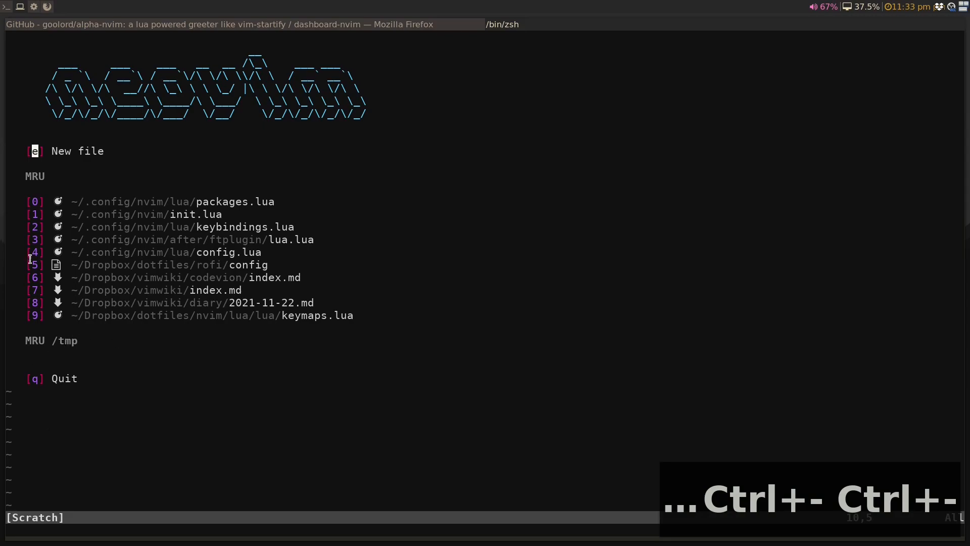
mouse_move(72, 372)
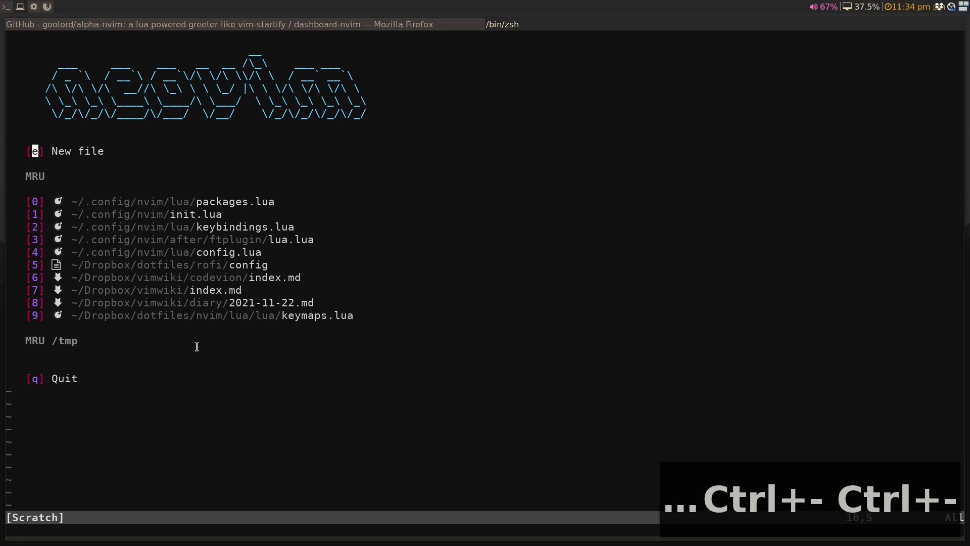
mouse_move(238, 350)
type(":")
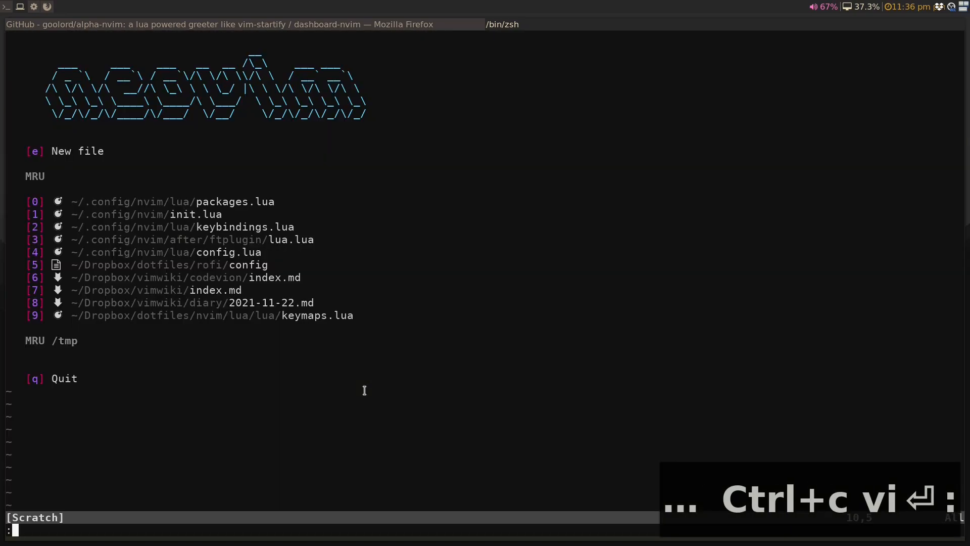
Step: Run :PackerSync so the greeter shows new file, neovim config and quit nvim buttons
type("PackerSync")
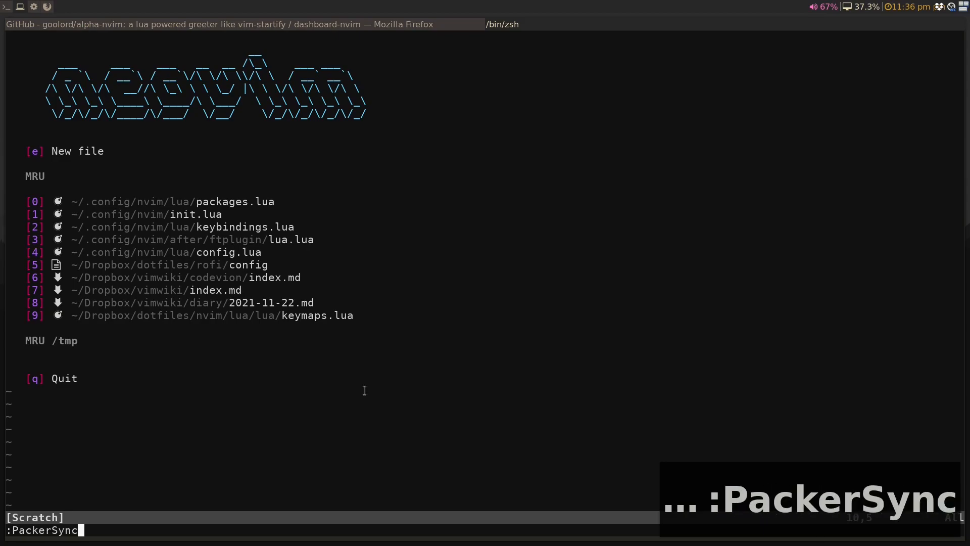
key("Return")
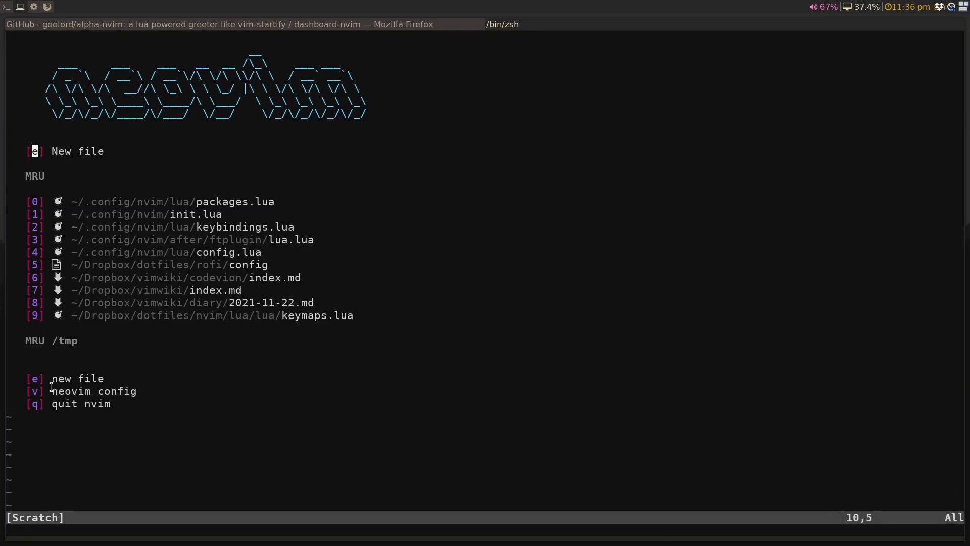
mouse_move(77, 167)
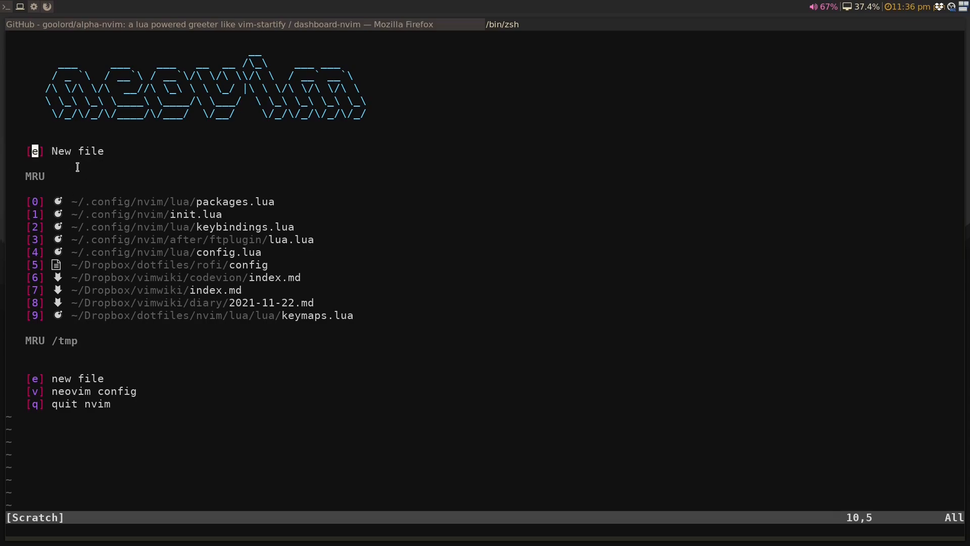
mouse_move(232, 303)
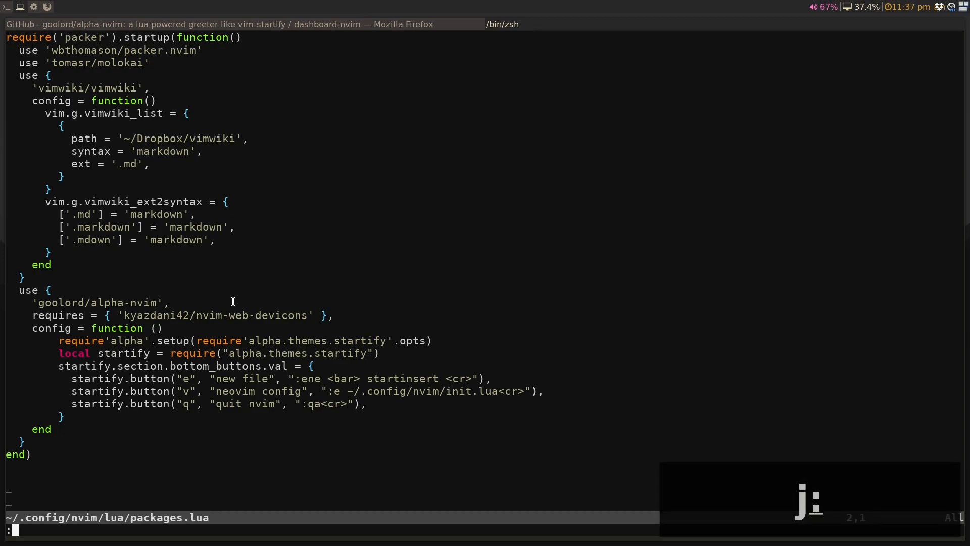
Step: Run :Alpha, then add vim.api.nvim_set_keymap('n', '<c-n>', ":Alpha<cr>", { noremap = true }) below the buttons table
type("Alpha")
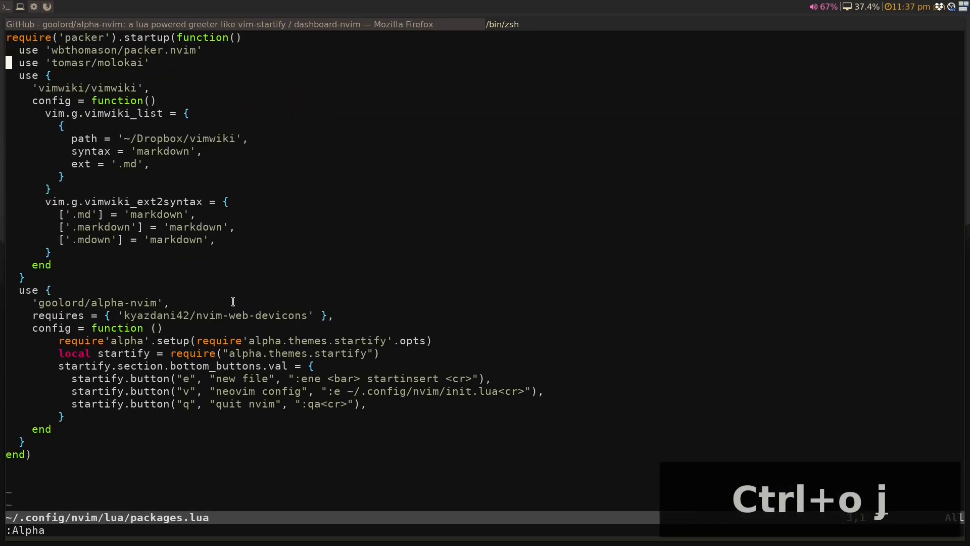
key("o")
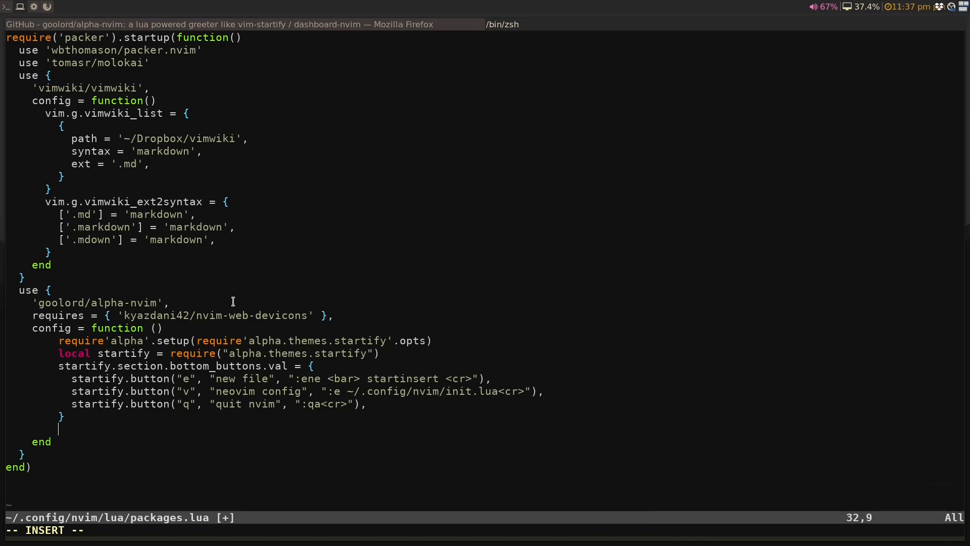
type("vim.api.nvim_set_keymap")
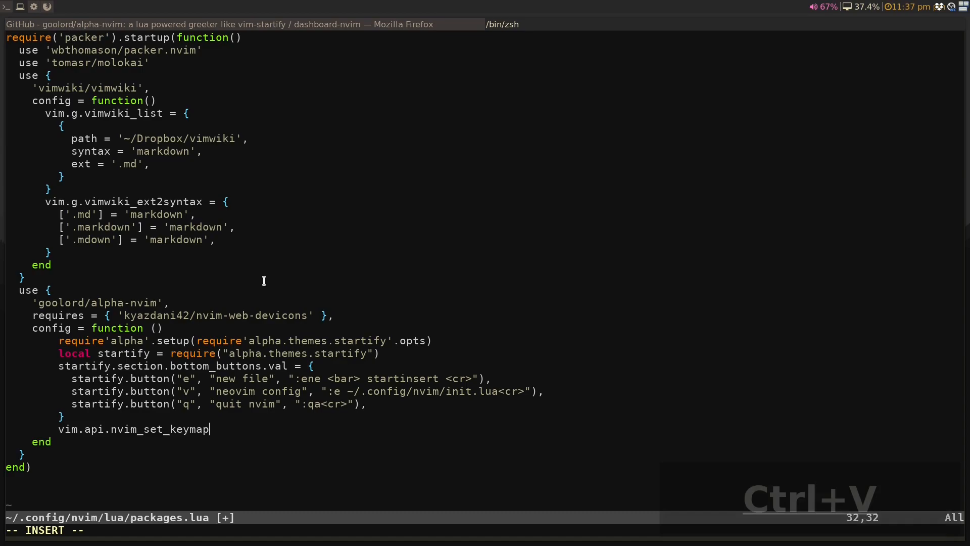
type("(")
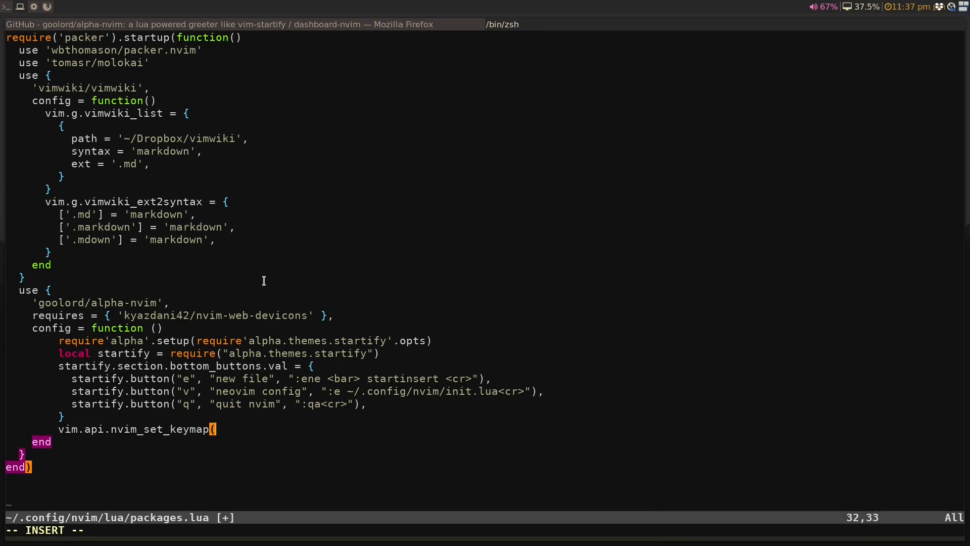
type("'n'")
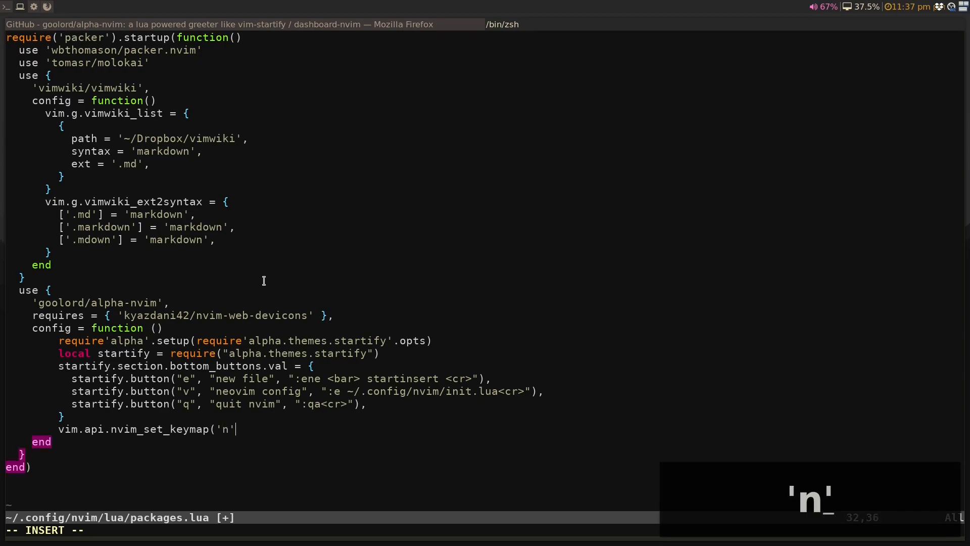
type("\", \"")
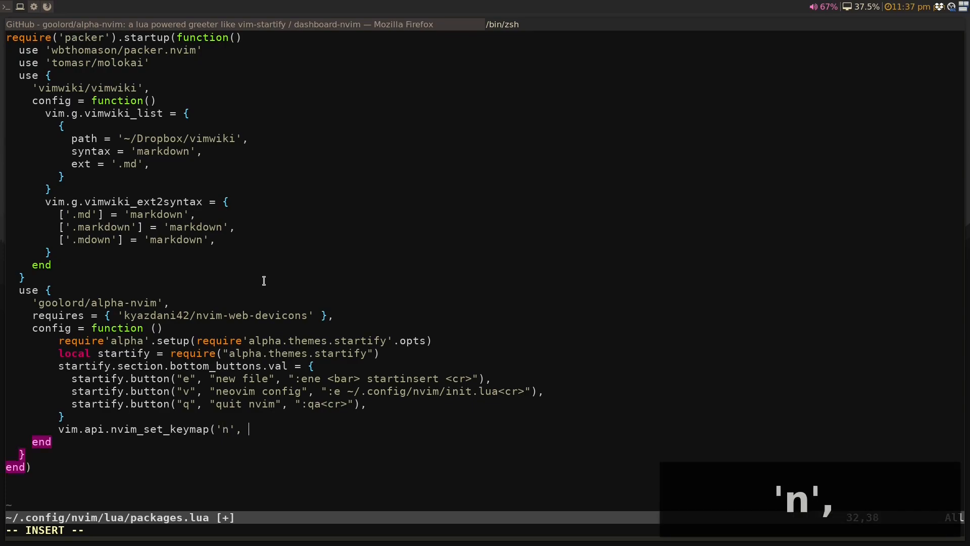
type("'<c-")
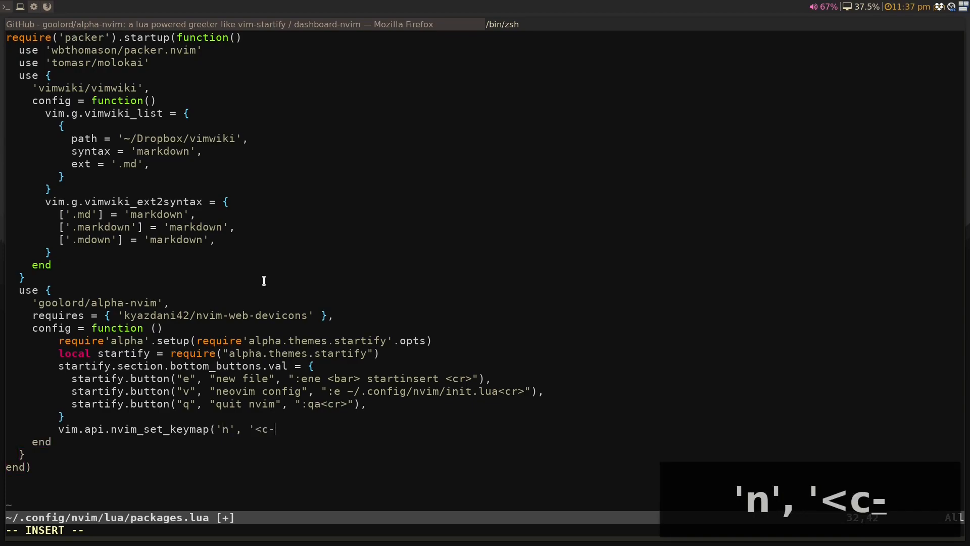
type("n>'")
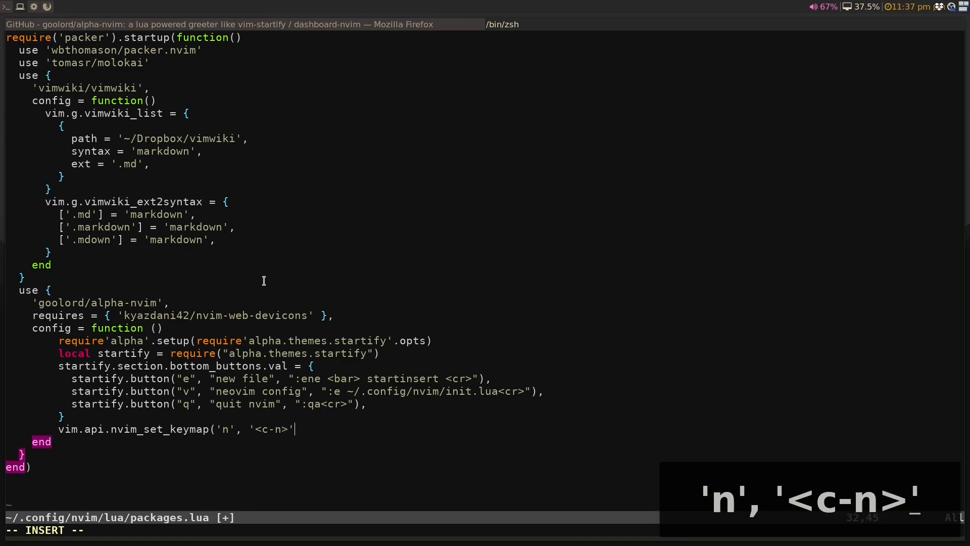
type(", \"")
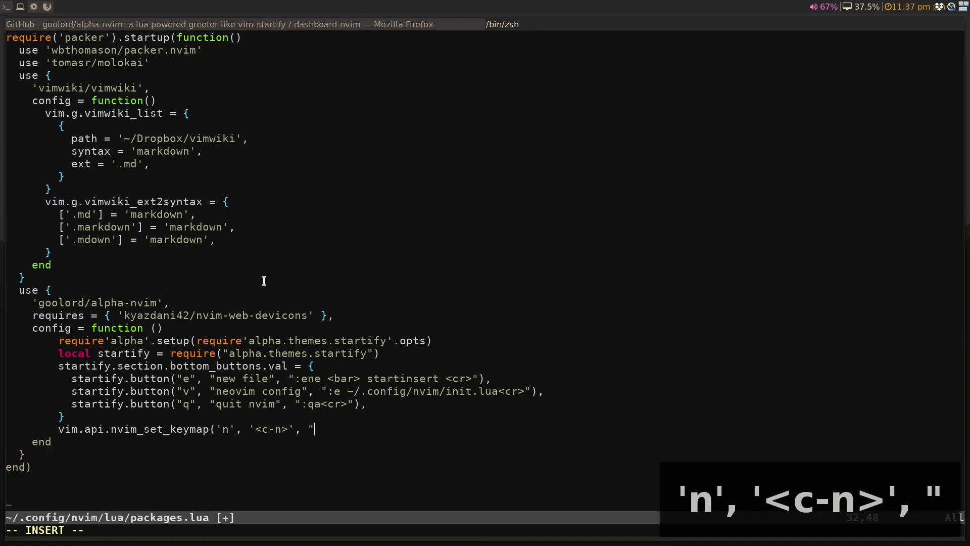
type(":Alp")
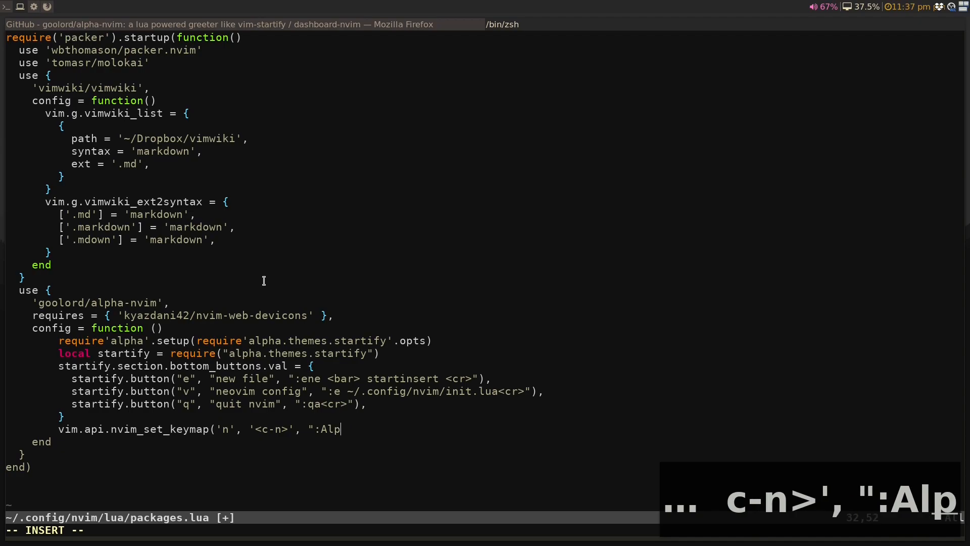
type("ha<cr>")
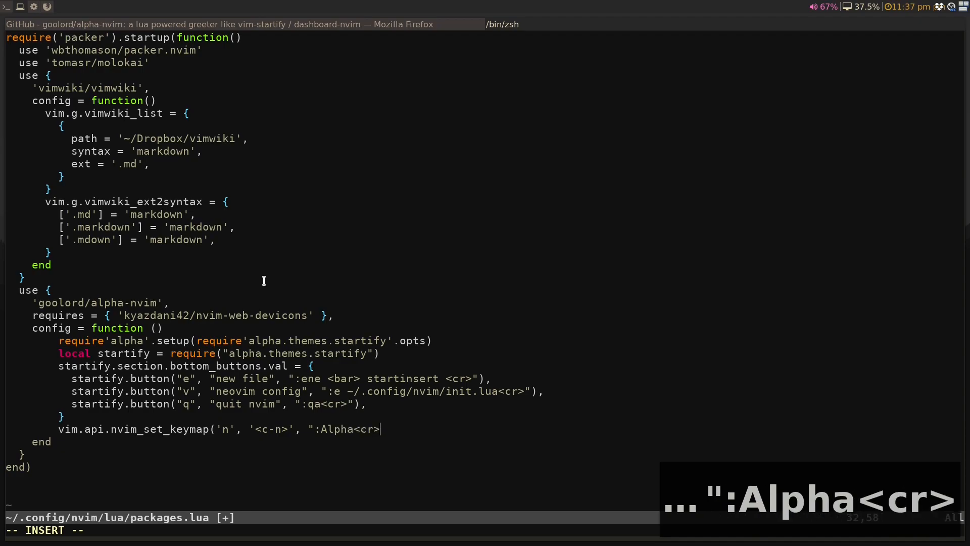
type(", {")
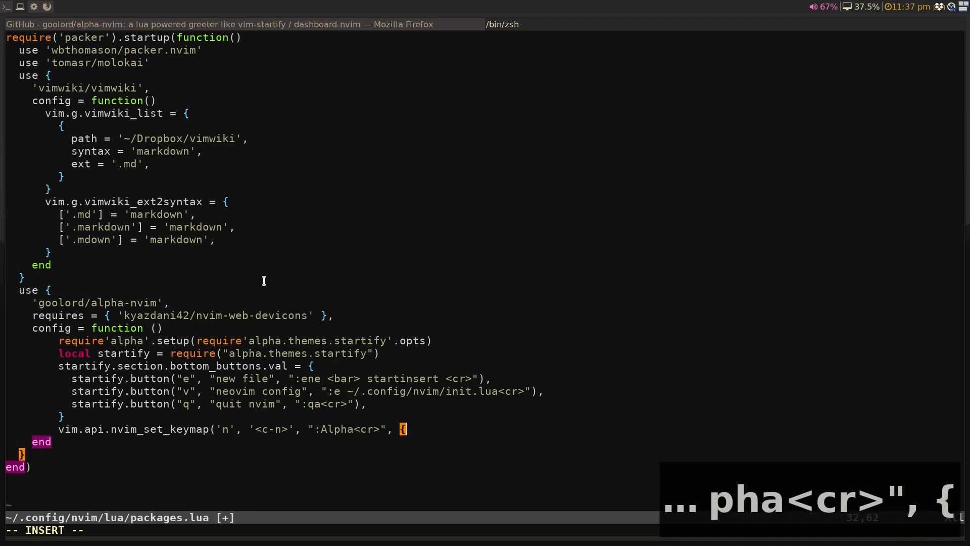
type("noremap =")
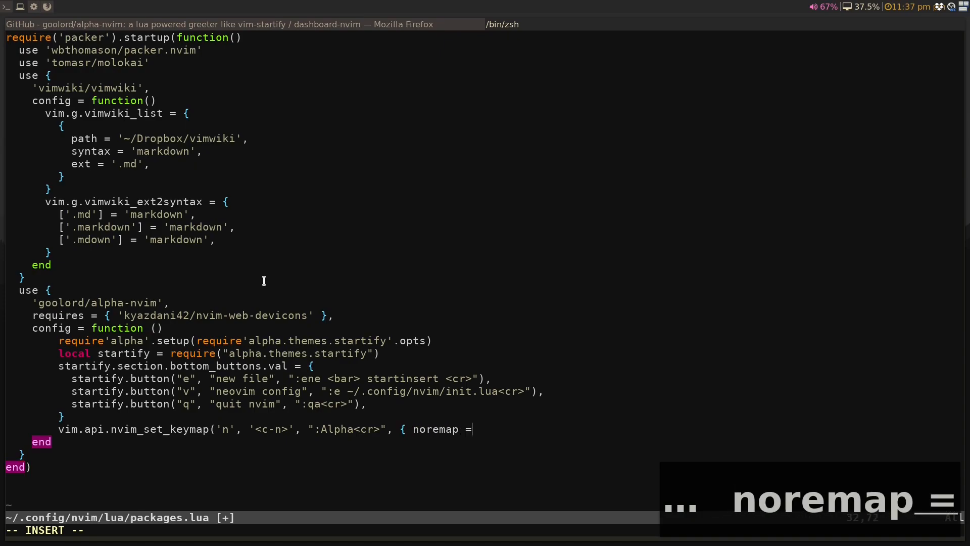
type("true })")
left_click(151, 531)
type(":Alpha")
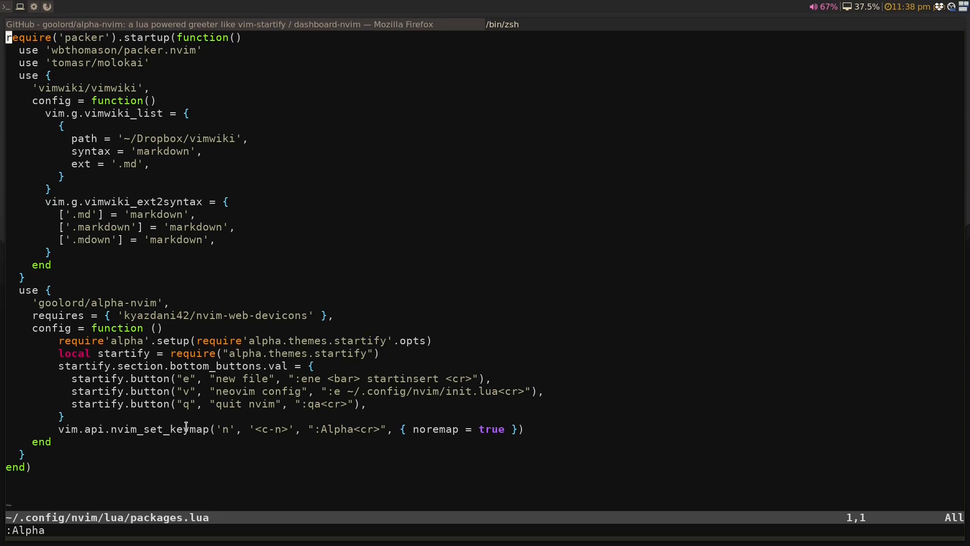
mouse_move(173, 435)
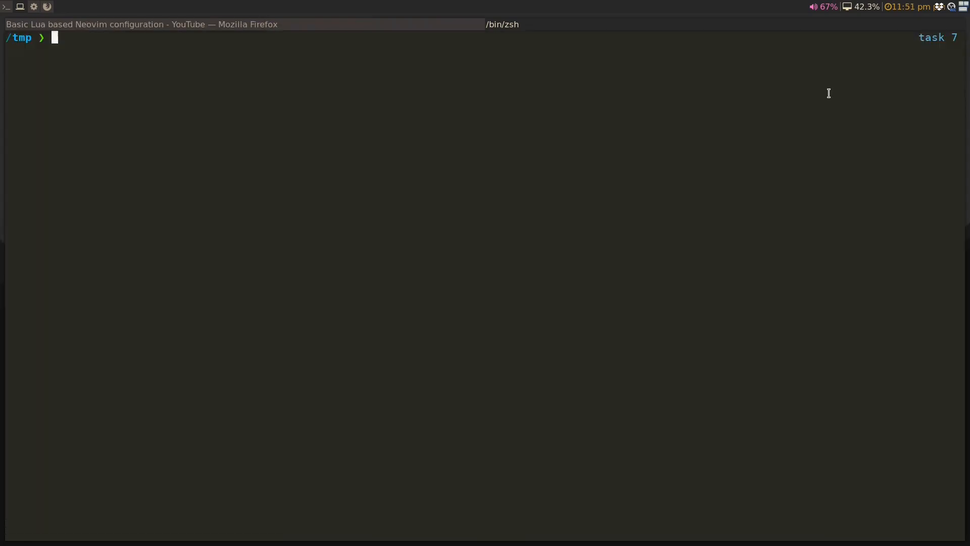
mouse_move(830, 87)
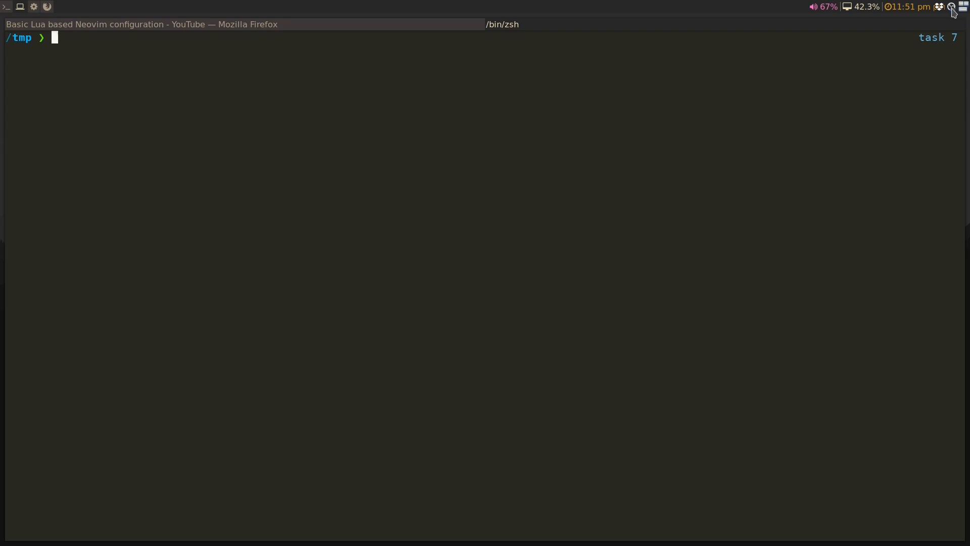
mouse_move(950, 7)
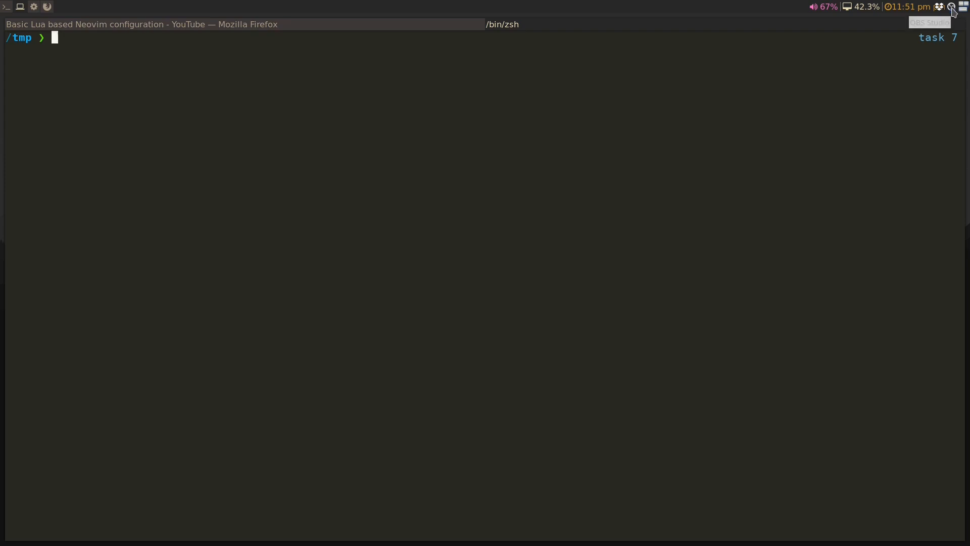